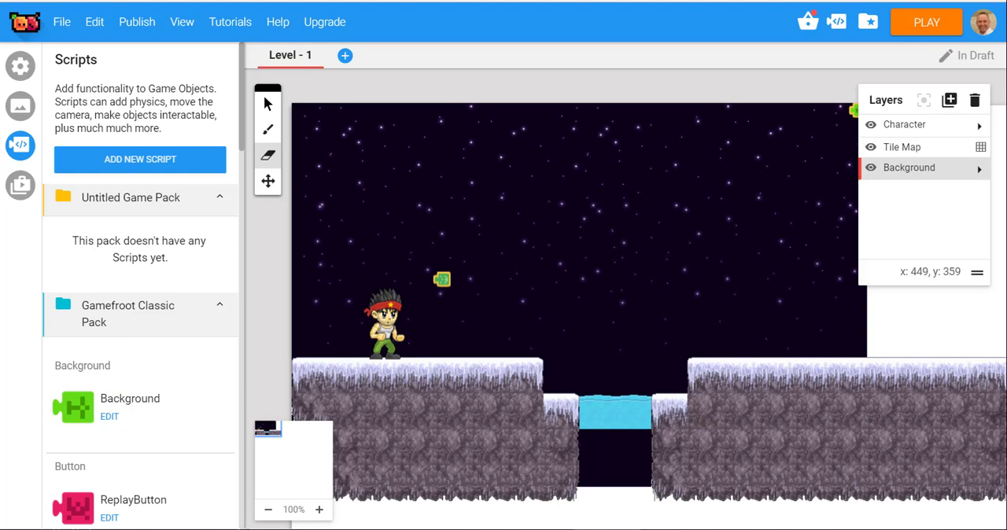
mouse_move(727, 372)
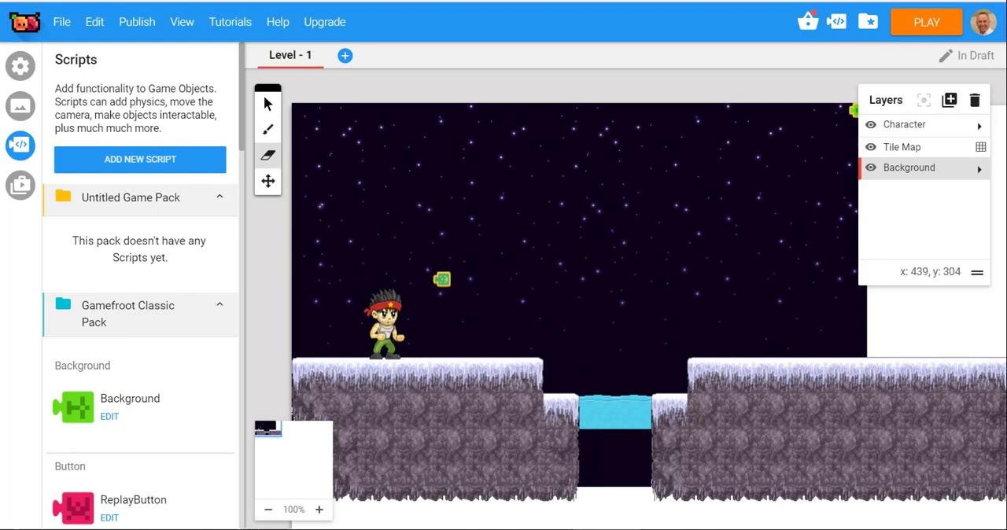
mouse_move(211, 288)
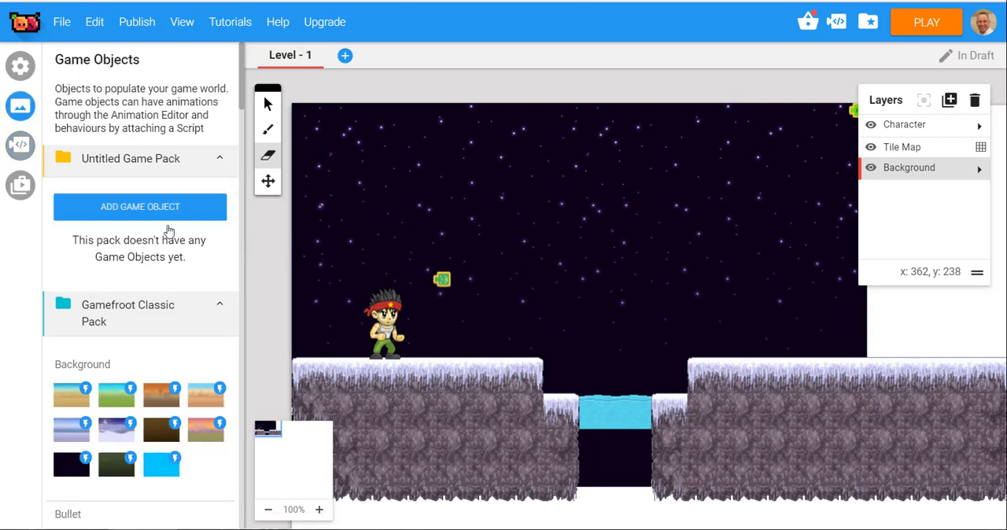
mouse_move(195, 217)
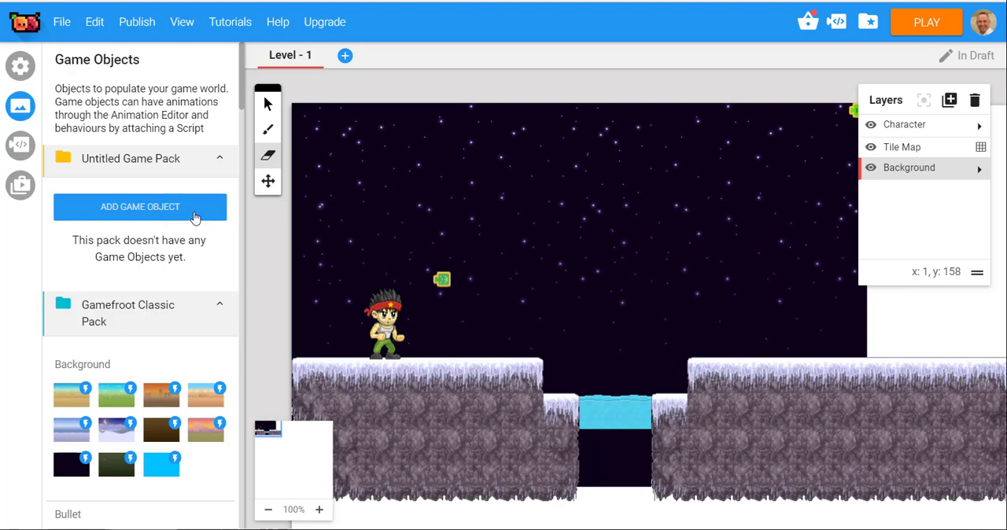
mouse_move(187, 240)
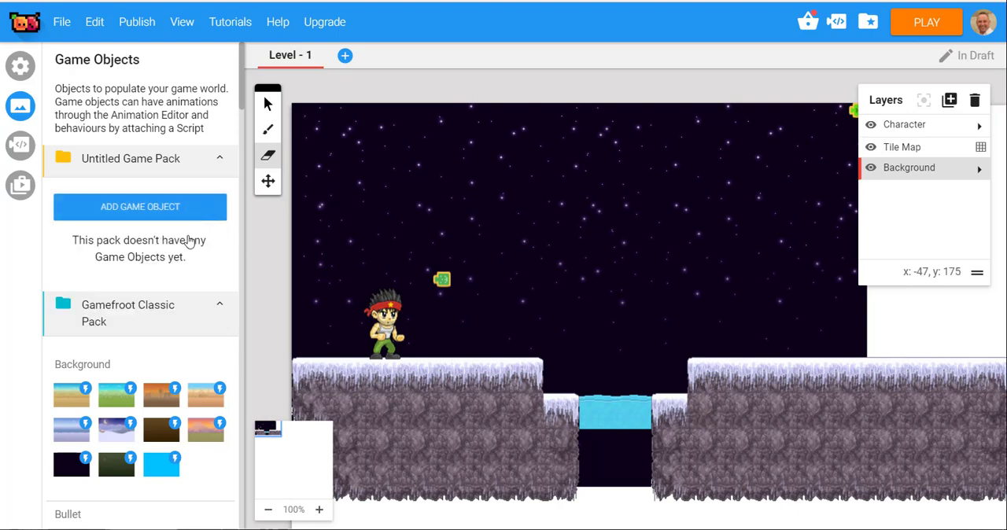
- Bring up the Add Game Object choices under the Untitled Game Pack
click(139, 207)
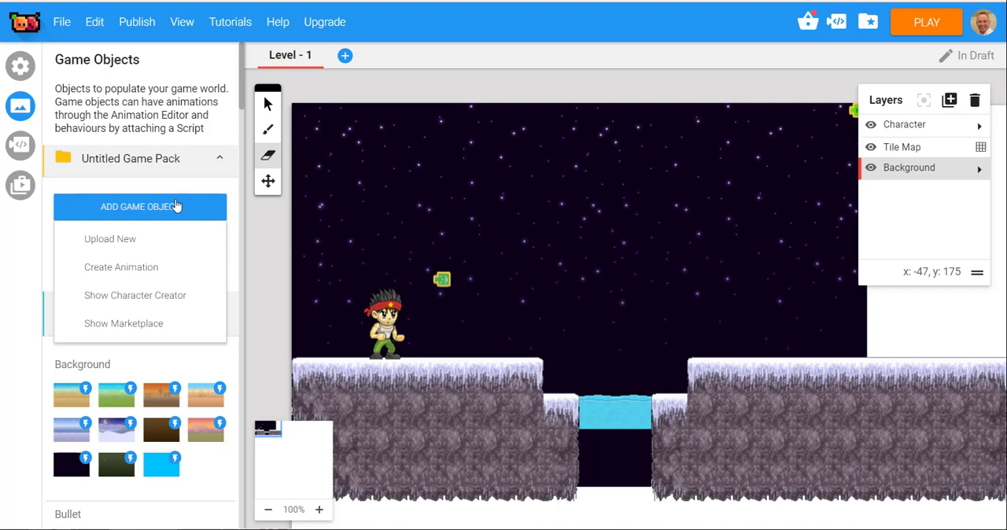
mouse_move(192, 329)
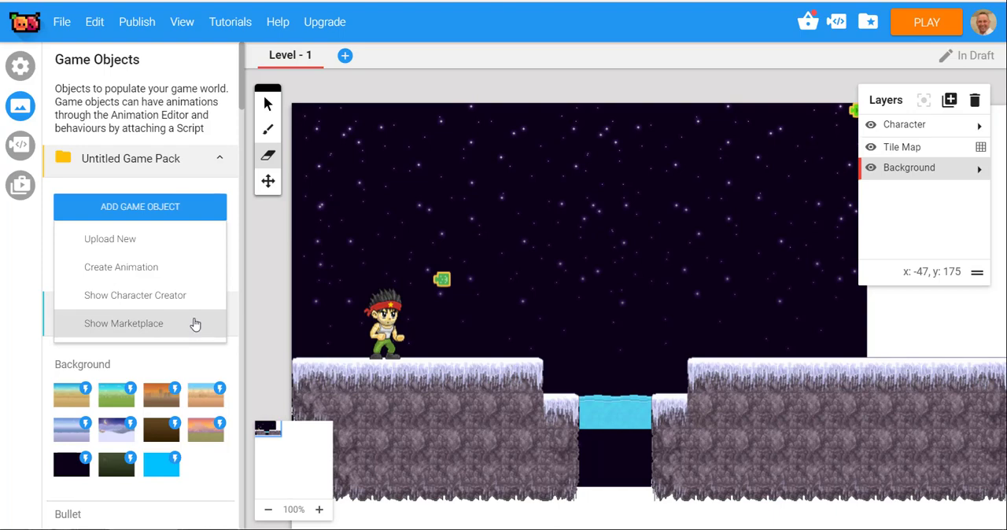
mouse_move(199, 325)
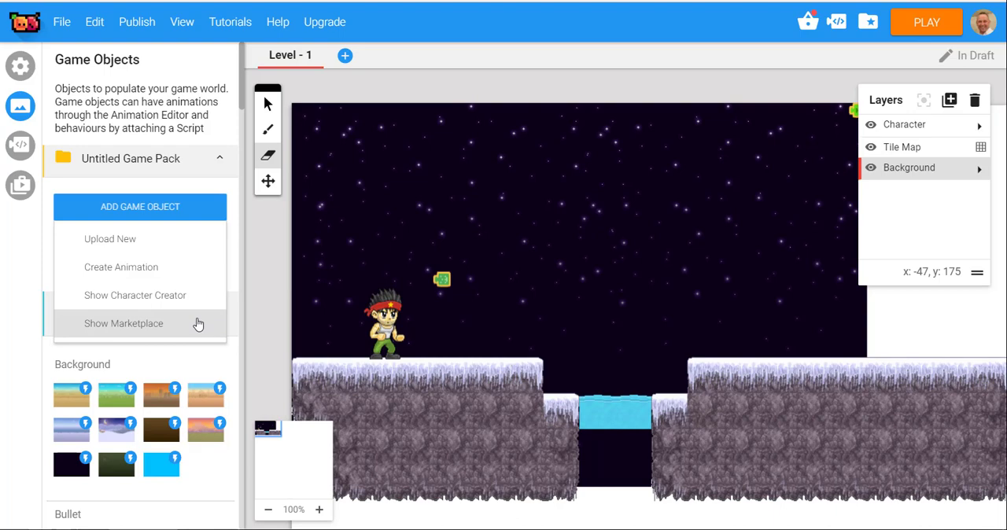
mouse_move(199, 302)
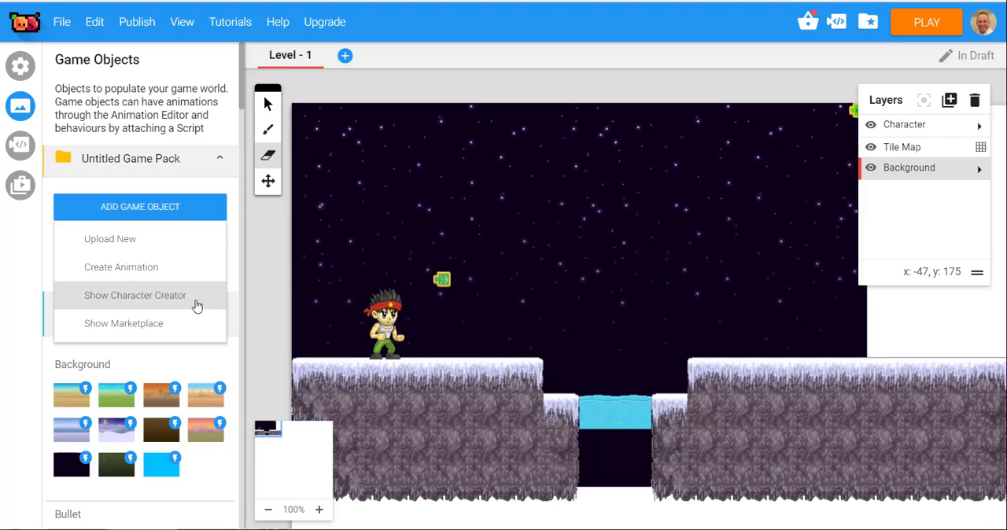
- Launch Character Studio from the Show Character Creator option
click(136, 295)
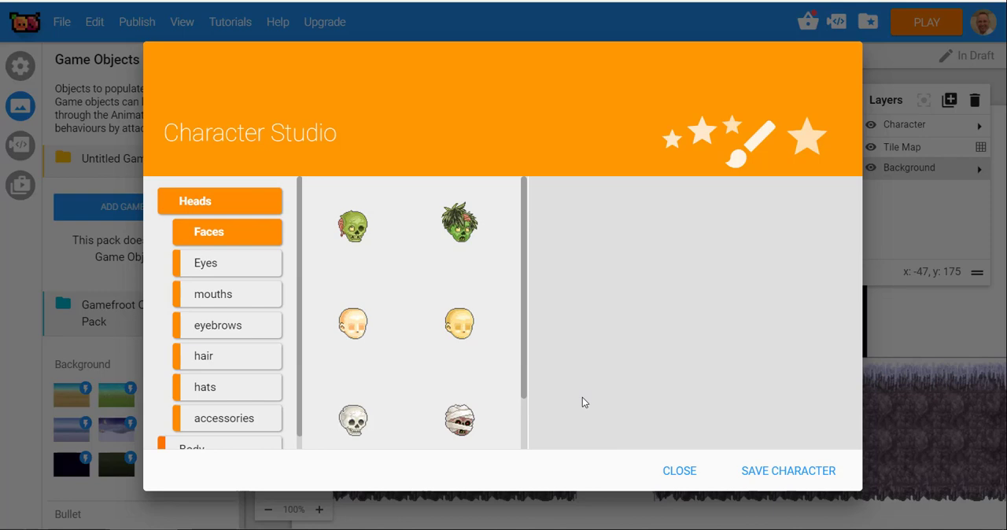
mouse_move(175, 71)
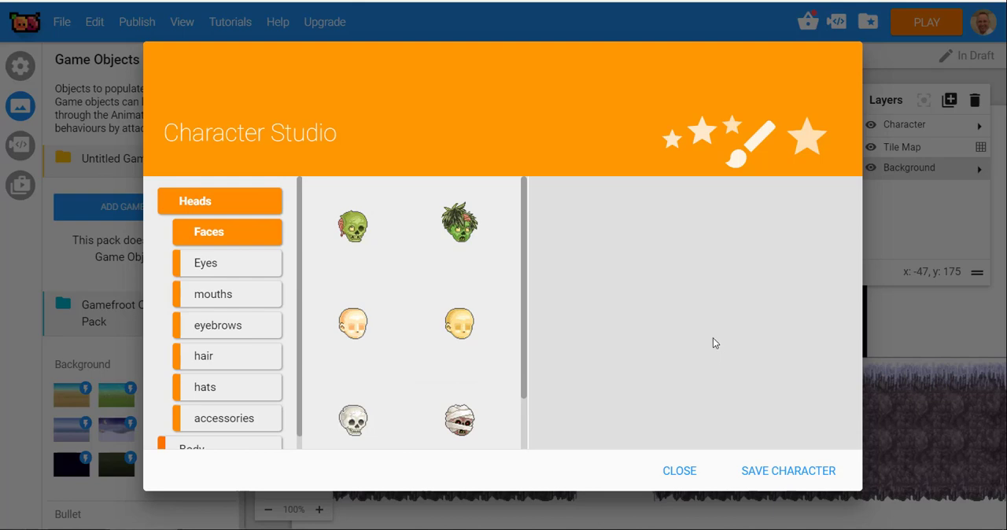
mouse_move(532, 348)
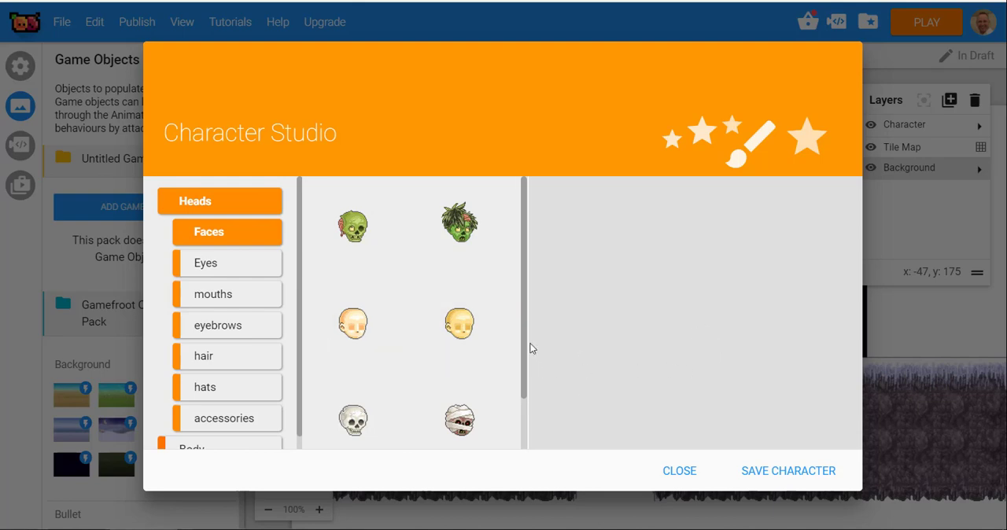
mouse_move(252, 276)
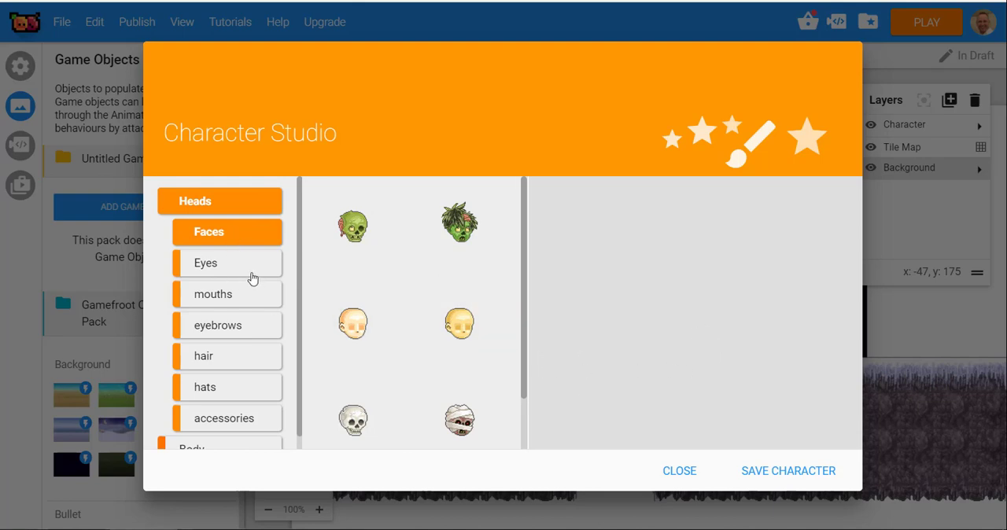
mouse_move(487, 476)
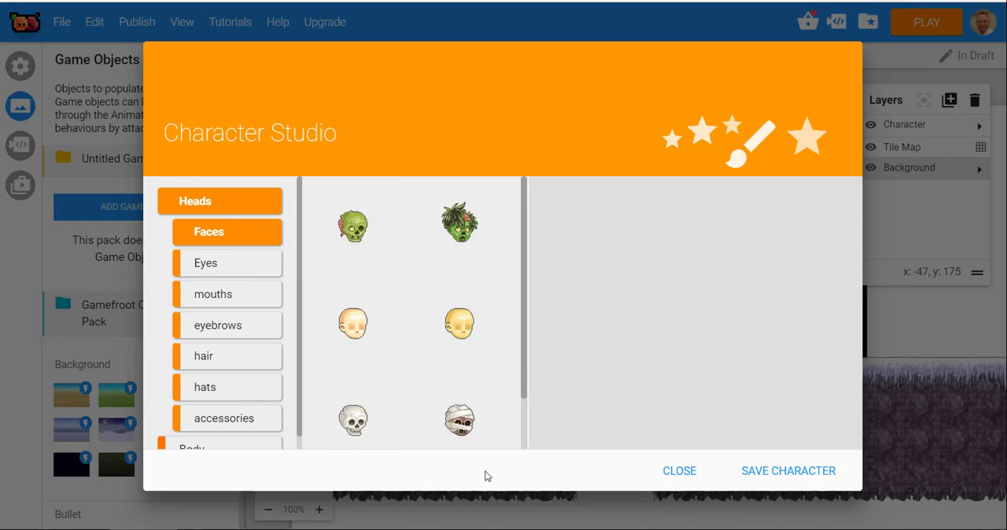
- Give the character a pale face with eyes, a mouth and eyebrows
click(353, 324)
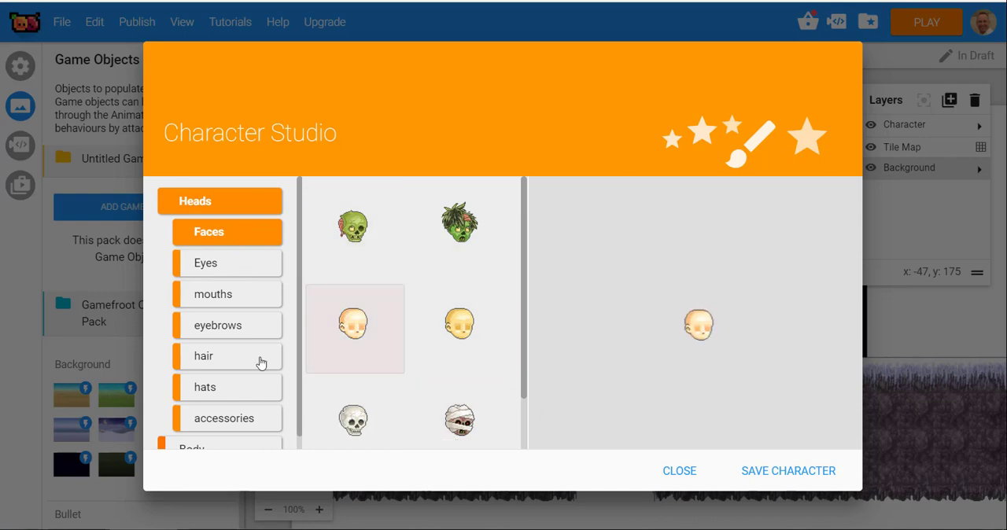
click(227, 263)
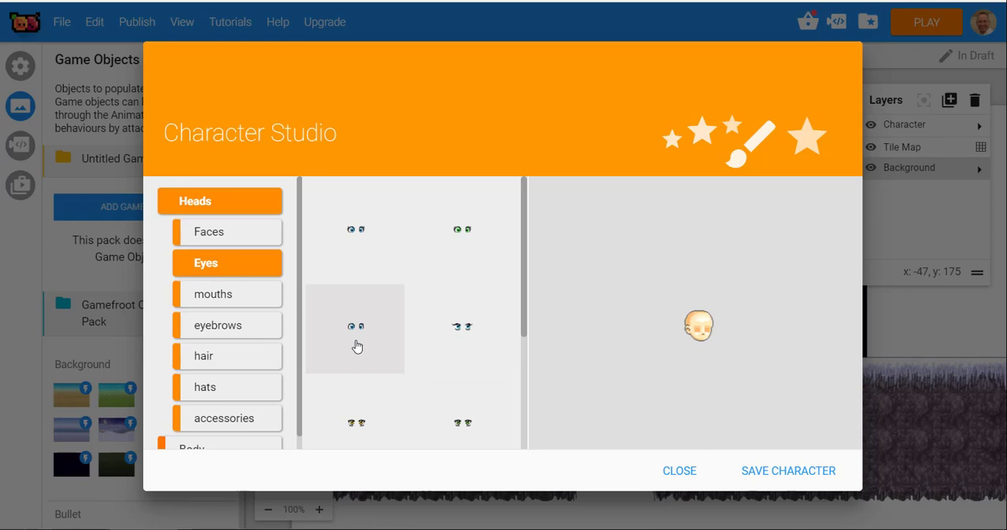
click(354, 327)
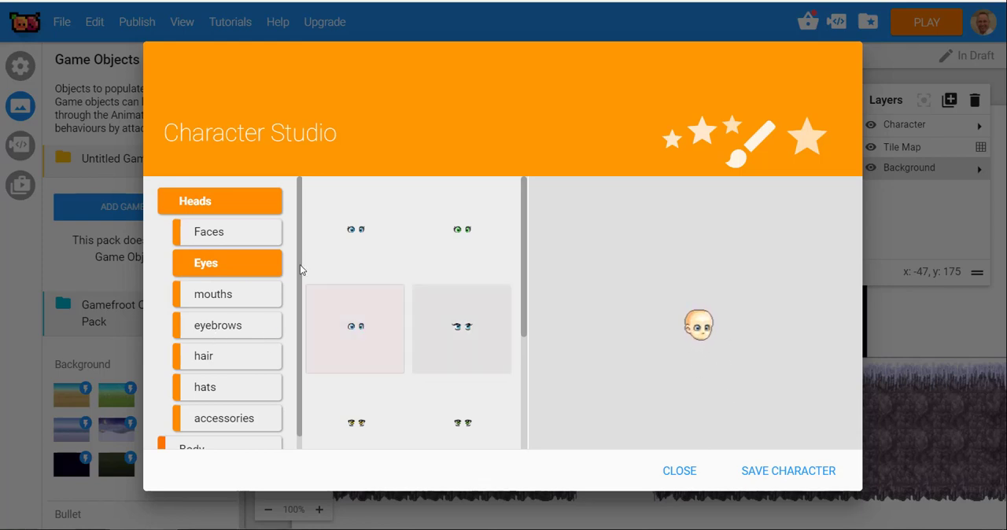
click(226, 293)
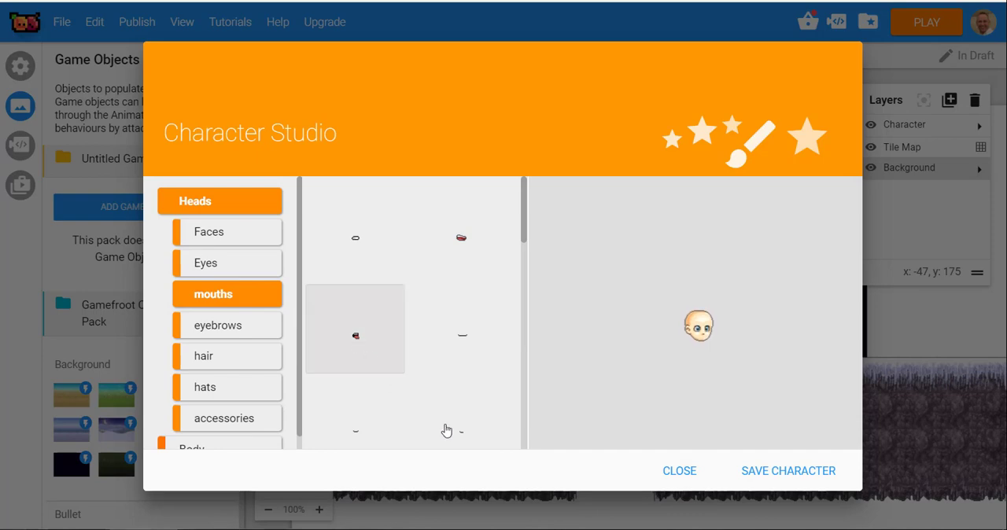
click(226, 324)
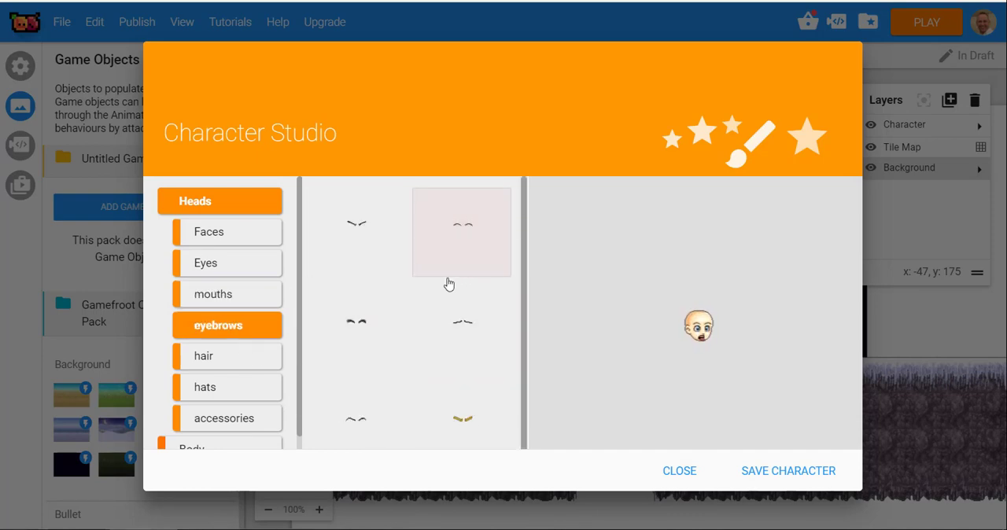
click(227, 356)
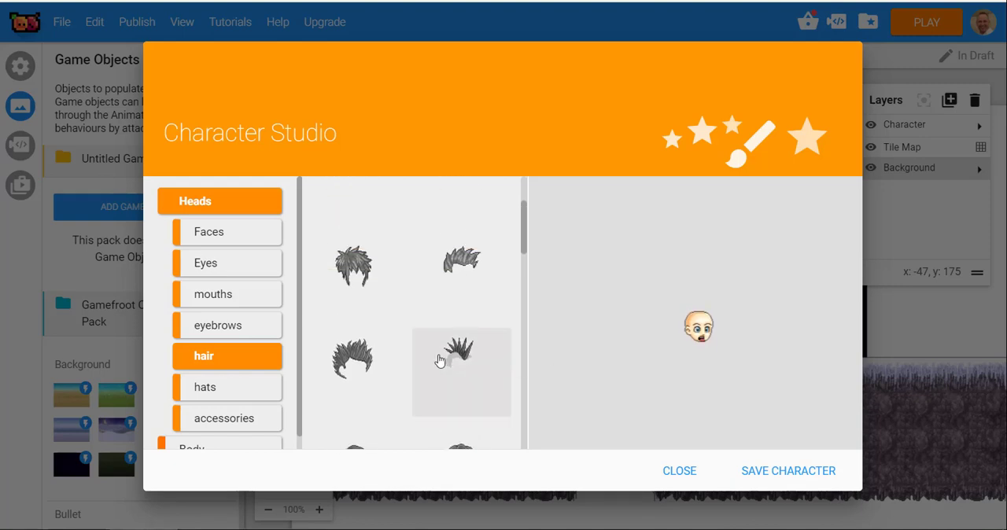
- Add spiky dark hair and a stormtrooper helmet, then browse the accessories
click(461, 370)
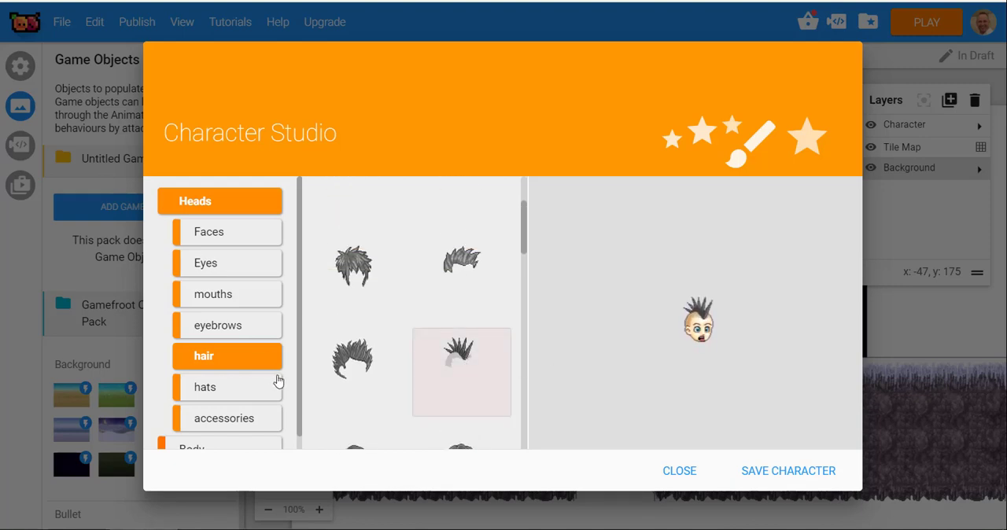
click(226, 387)
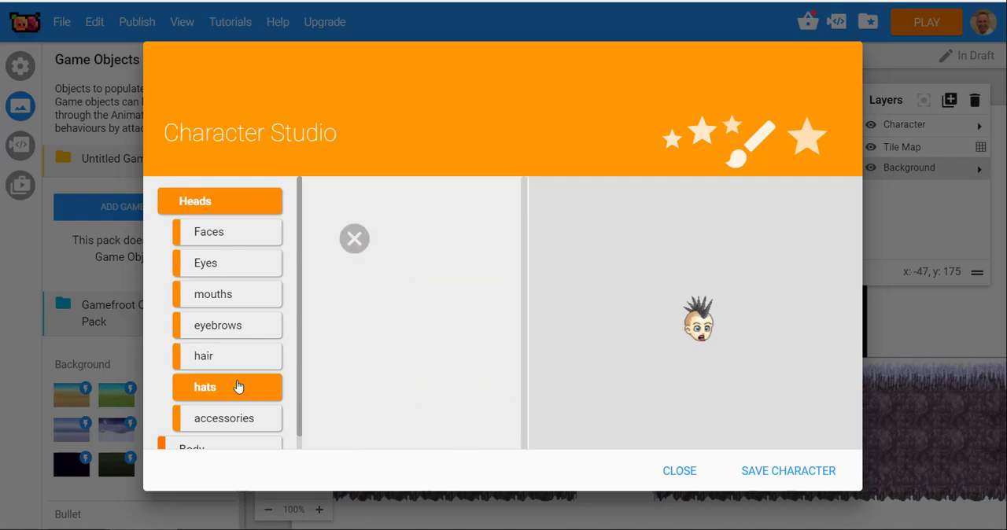
click(226, 387)
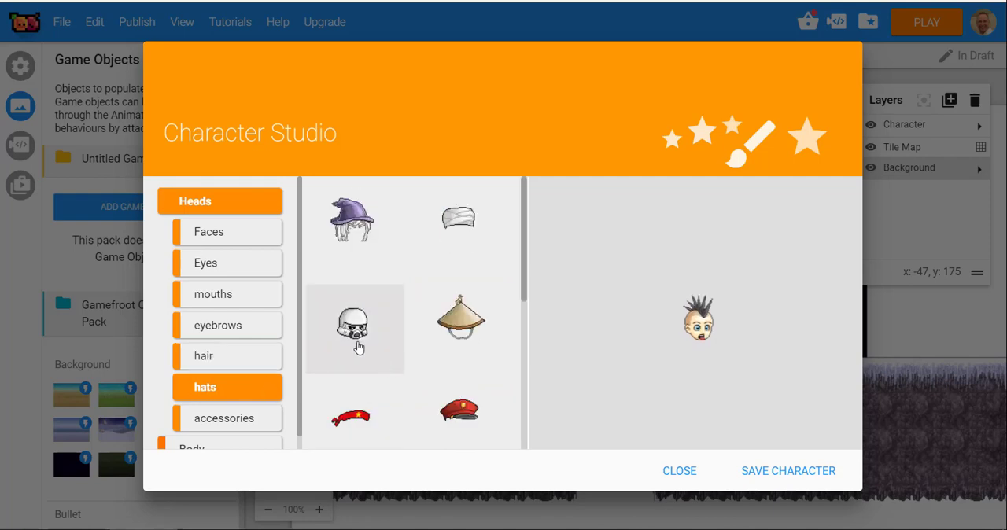
click(354, 327)
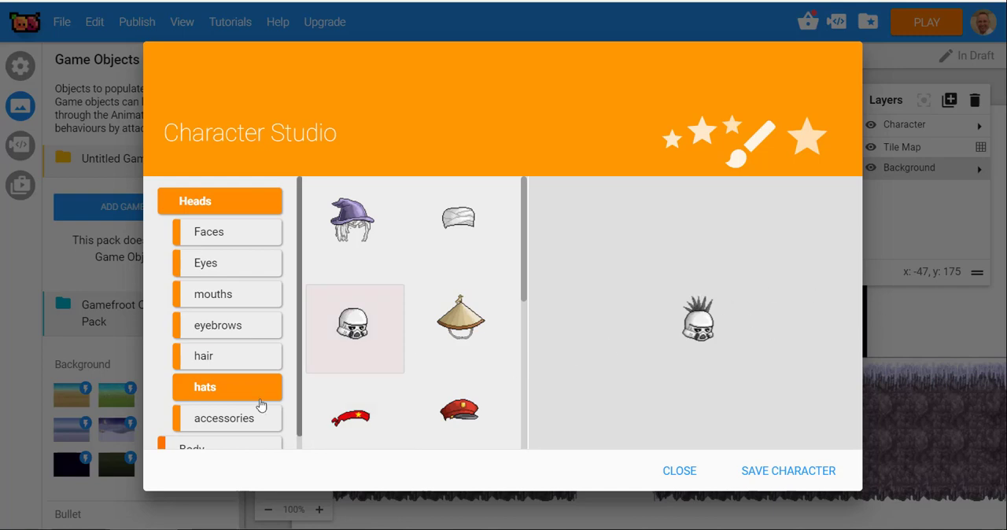
click(224, 419)
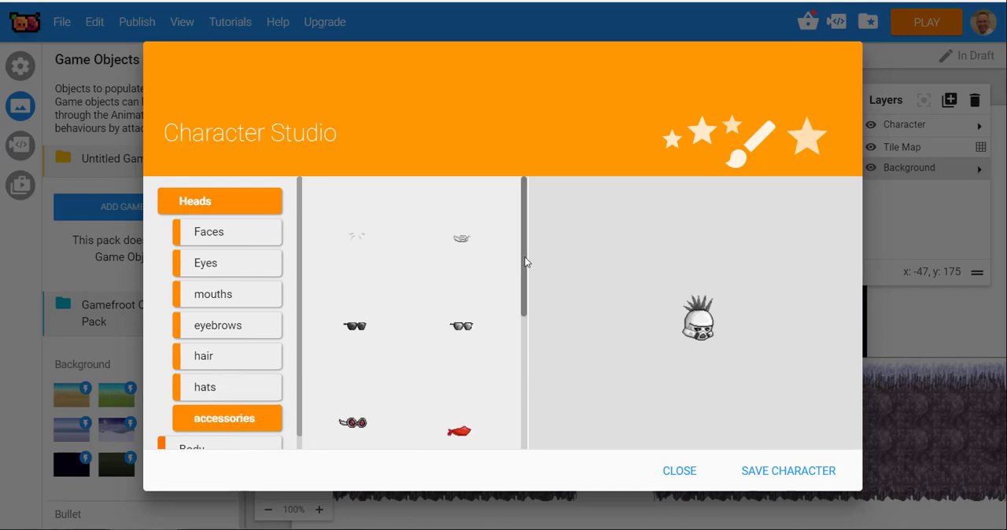
scroll(down, 3)
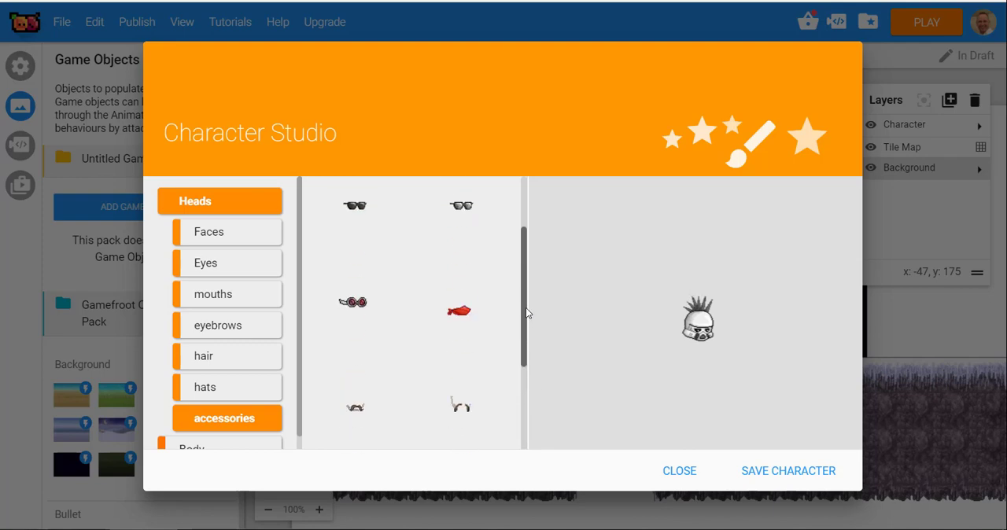
mouse_move(160, 297)
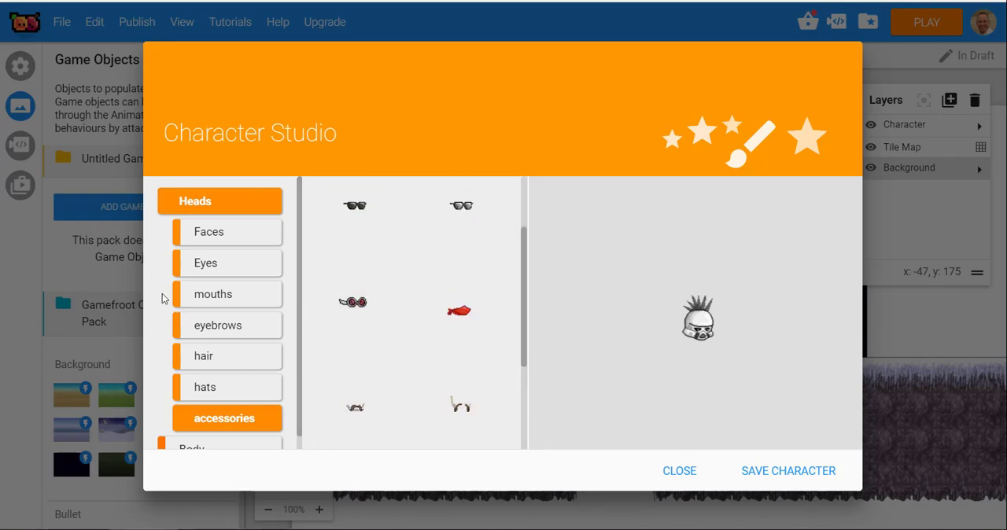
scroll(down, 3)
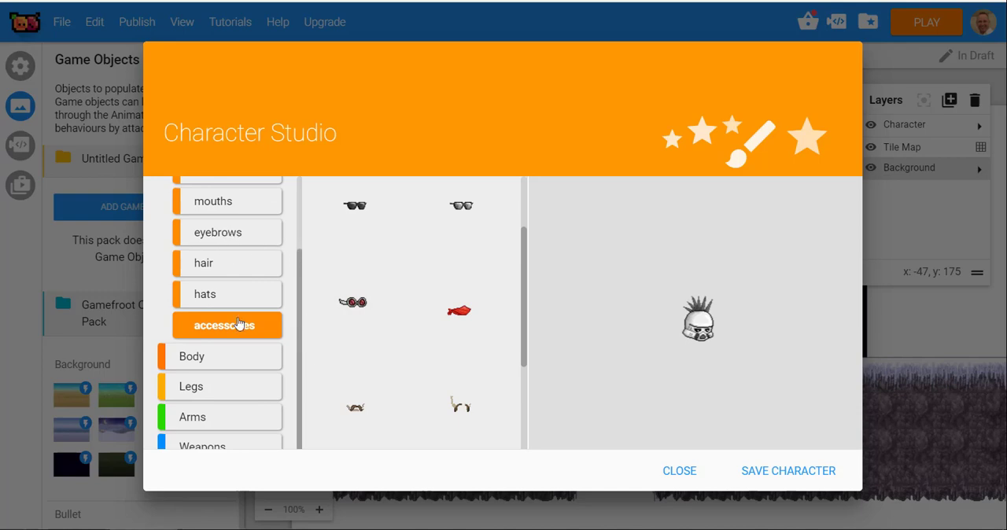
mouse_move(224, 368)
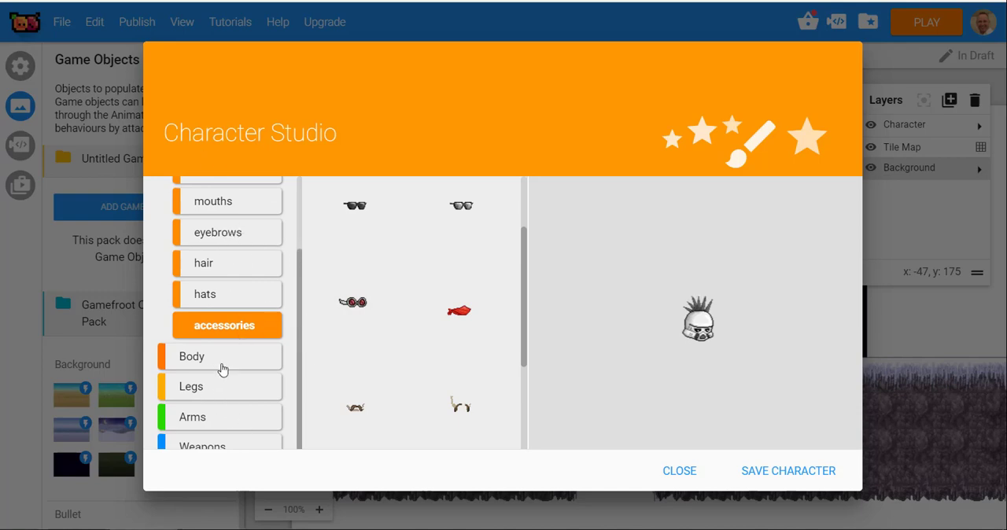
- Browse body clothing and leg options for the character
click(220, 356)
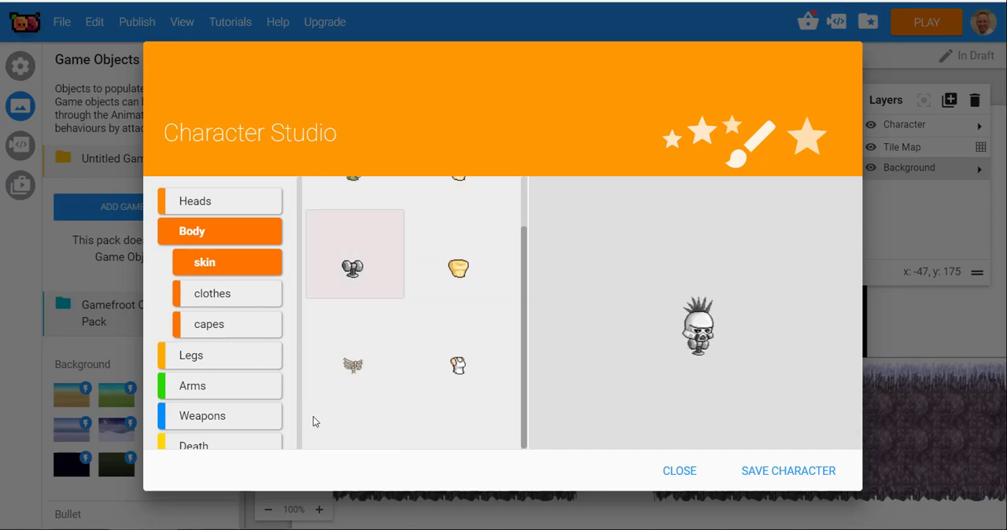
click(227, 293)
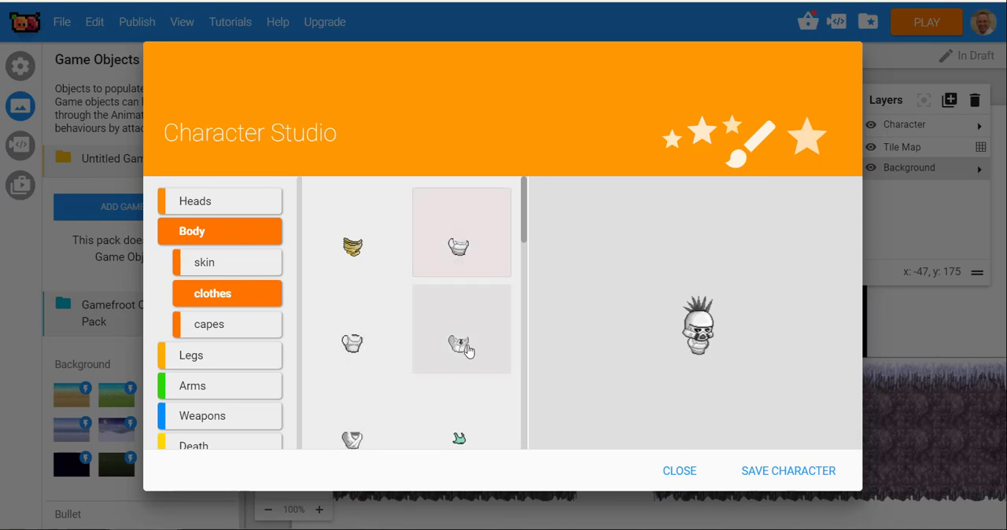
mouse_move(262, 381)
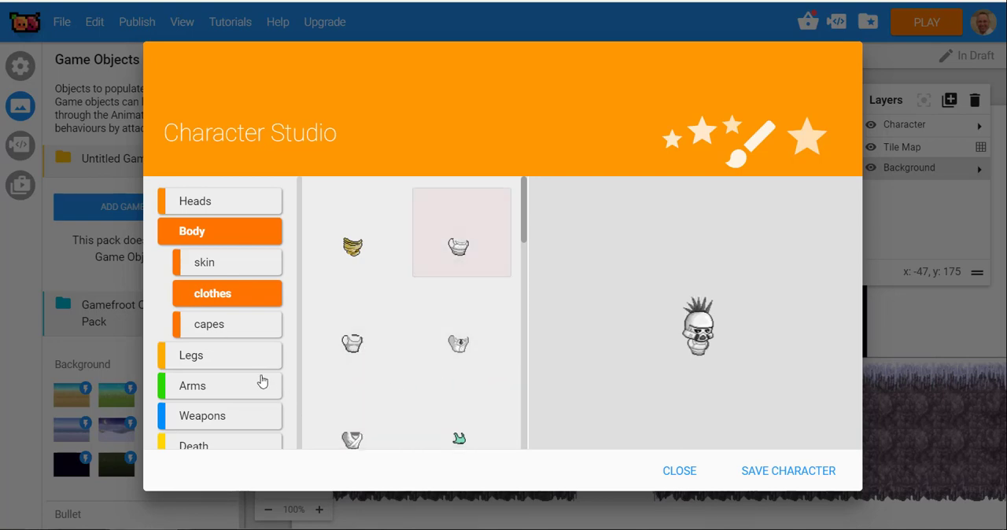
click(227, 324)
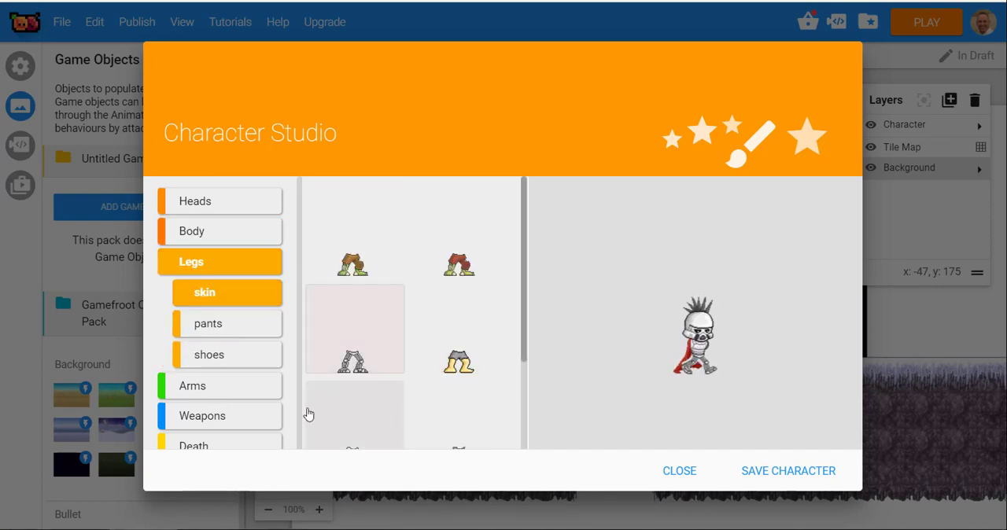
click(226, 325)
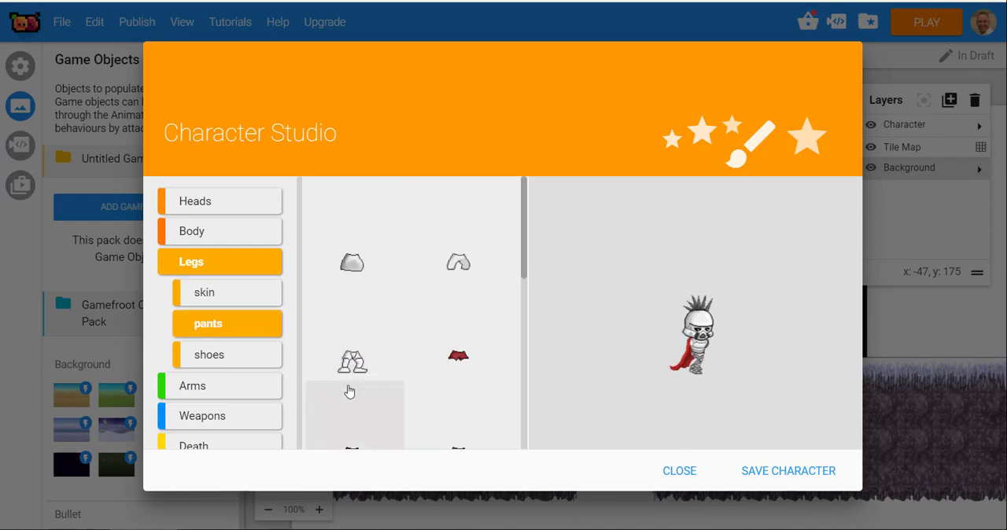
- Dress the character in trousers and red shoes, then move to its arms
click(356, 360)
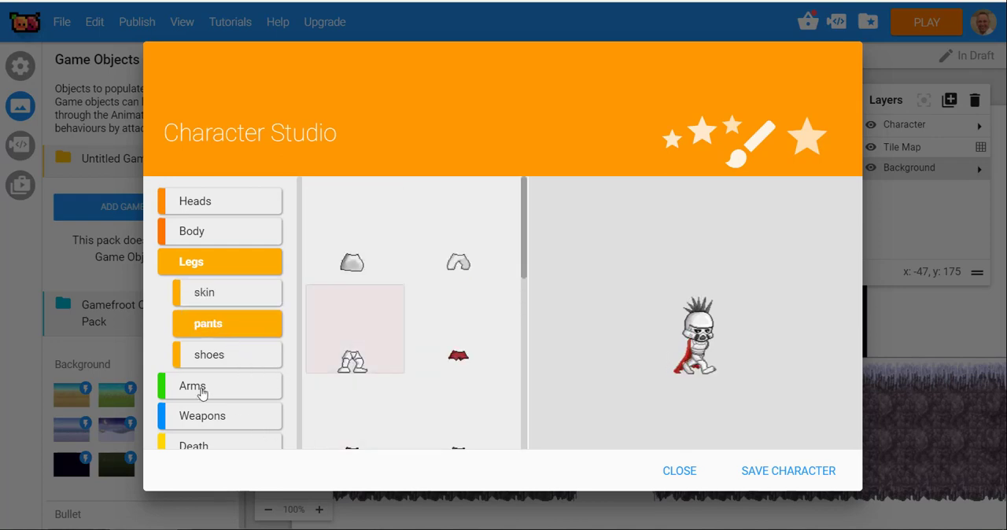
click(209, 354)
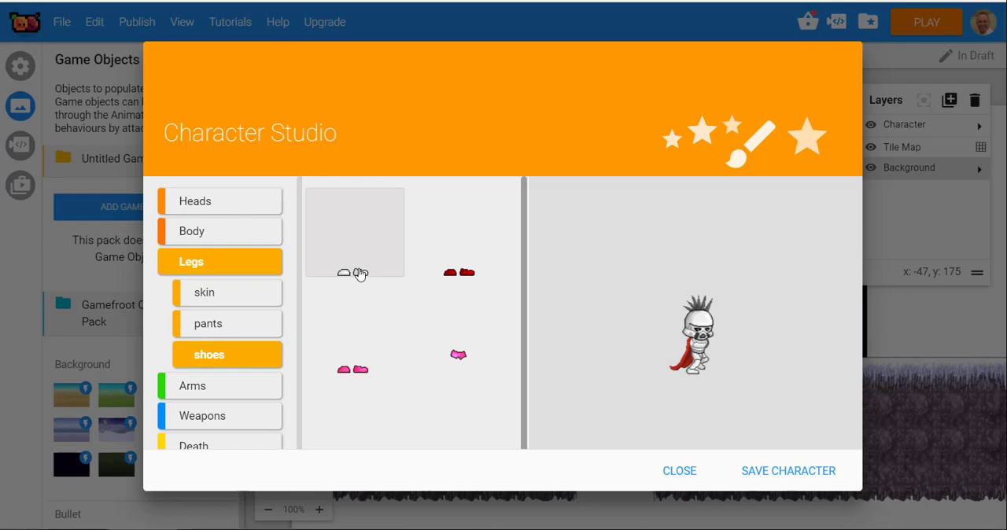
click(460, 273)
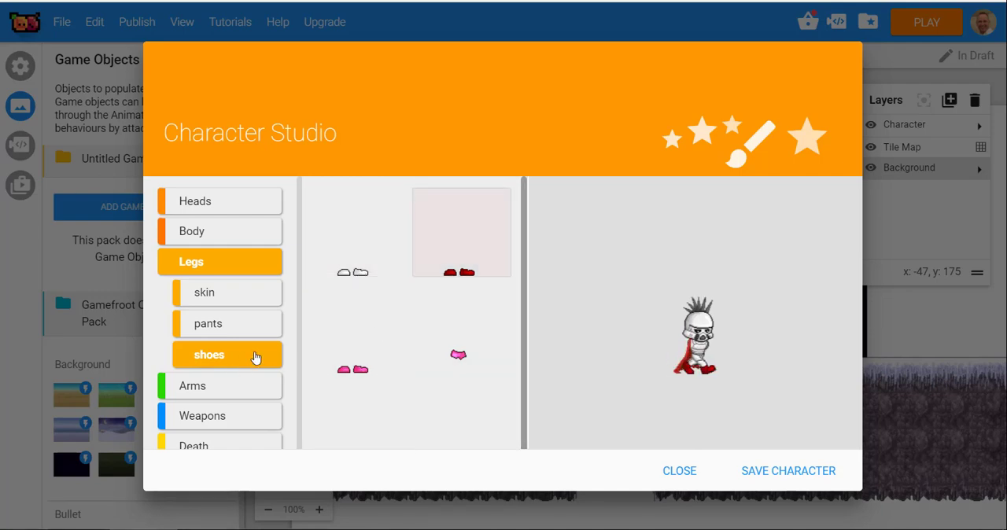
click(192, 291)
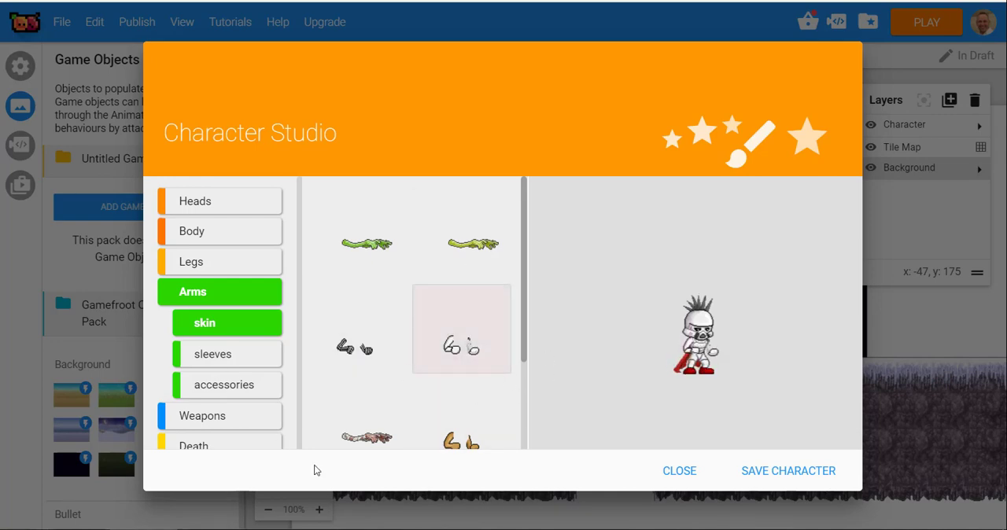
- Give the character red sleeves, browse arm accessories and move to weapons
click(227, 354)
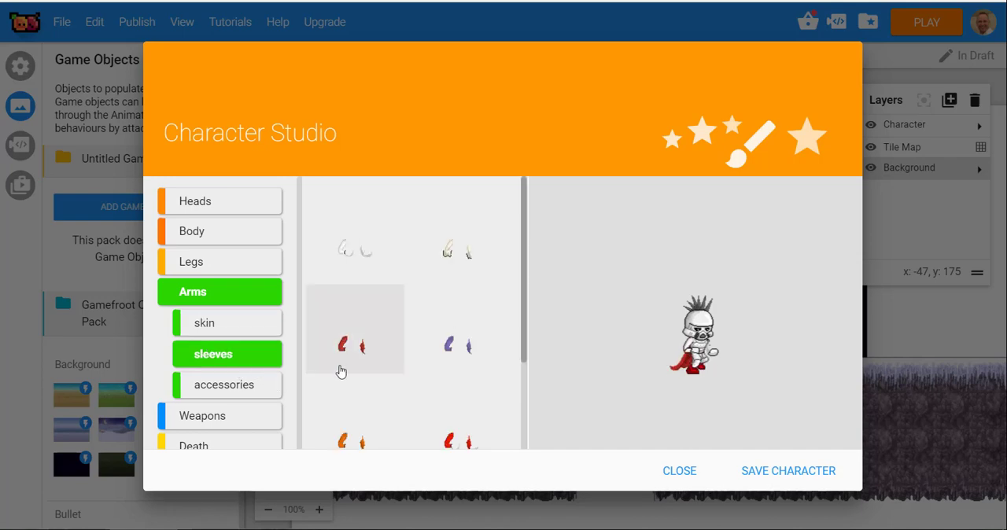
click(352, 345)
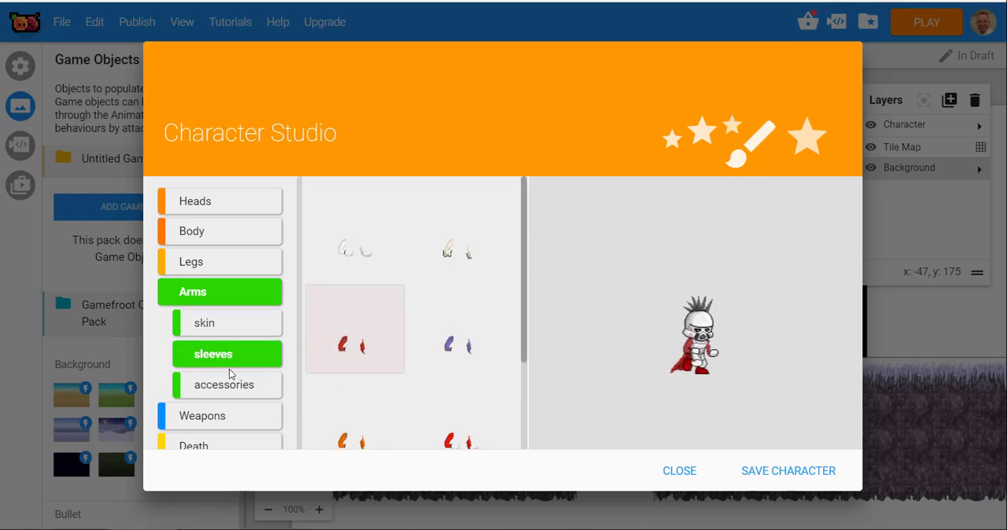
click(224, 384)
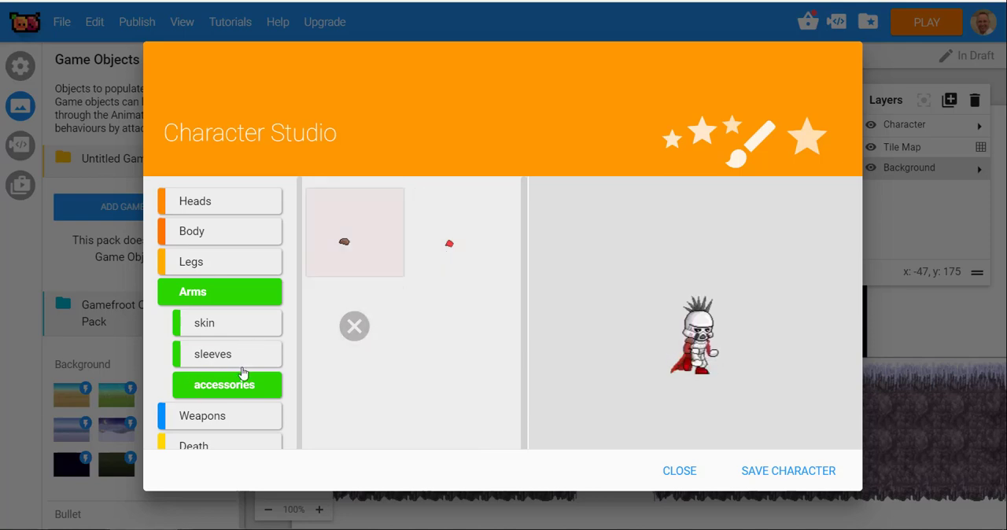
click(205, 323)
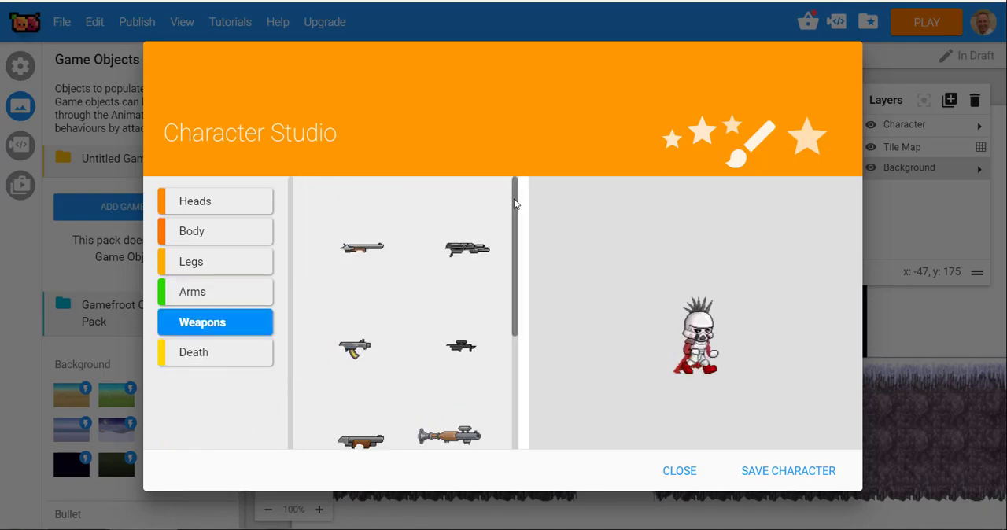
- Arm the character with a gun from the Weapons grid
scroll(down, 3)
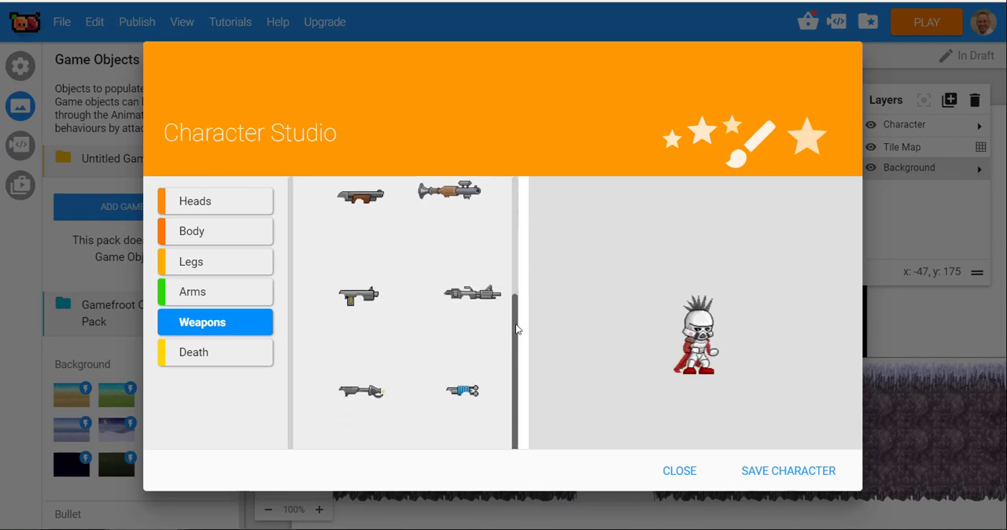
scroll(down, 3)
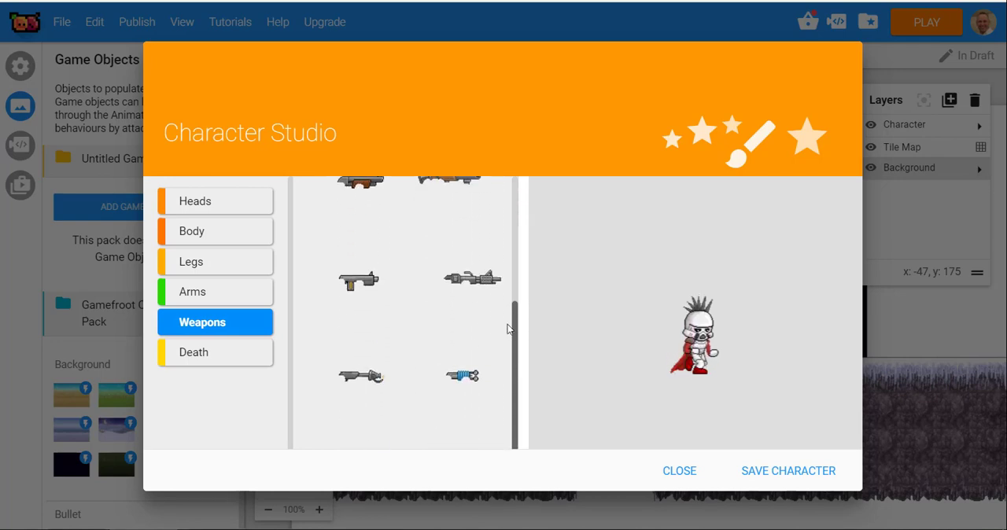
click(357, 280)
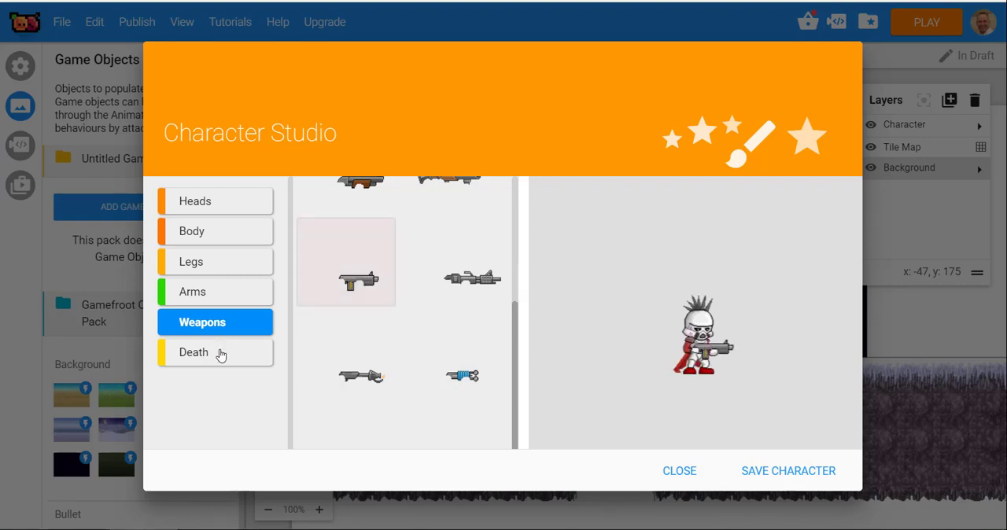
- Choose skeleton collapse and explosion death effects, then save the character
click(214, 352)
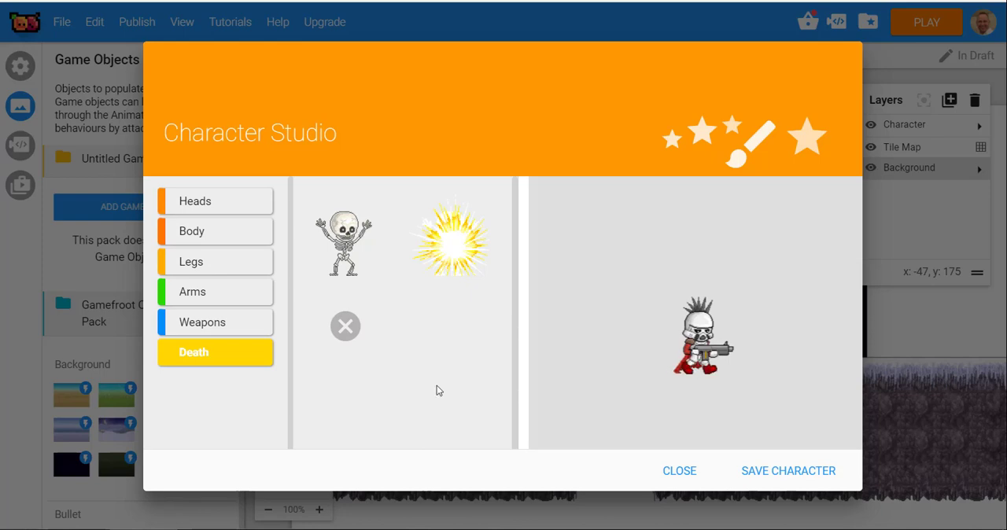
click(345, 239)
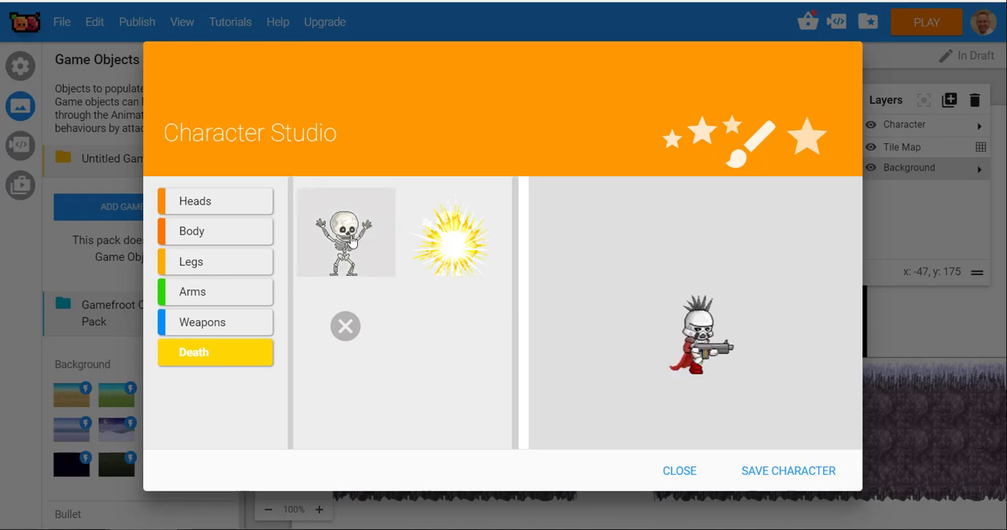
click(453, 233)
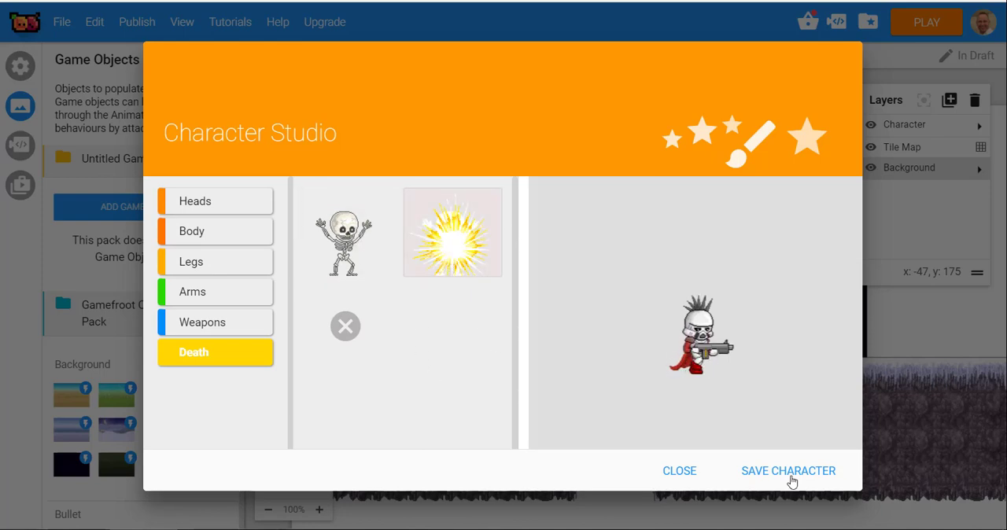
click(789, 472)
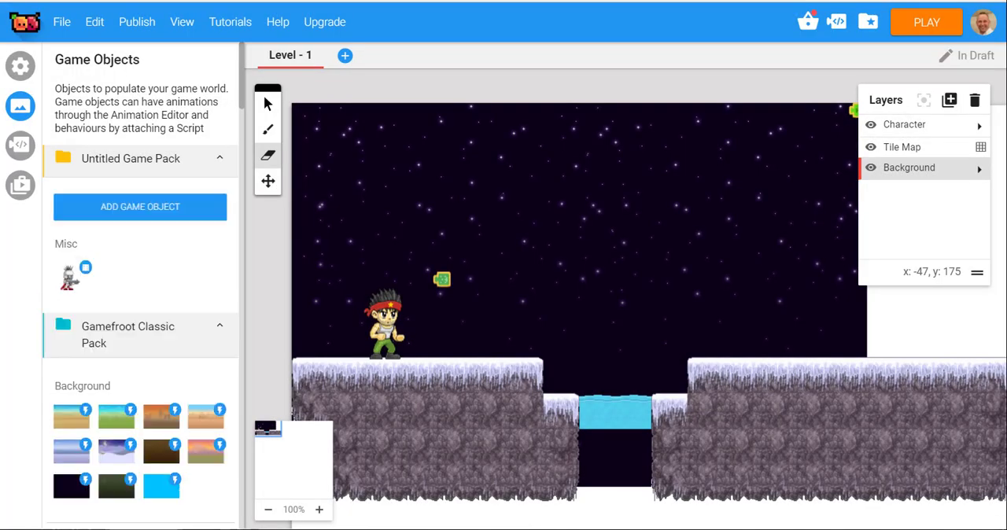
mouse_move(54, 285)
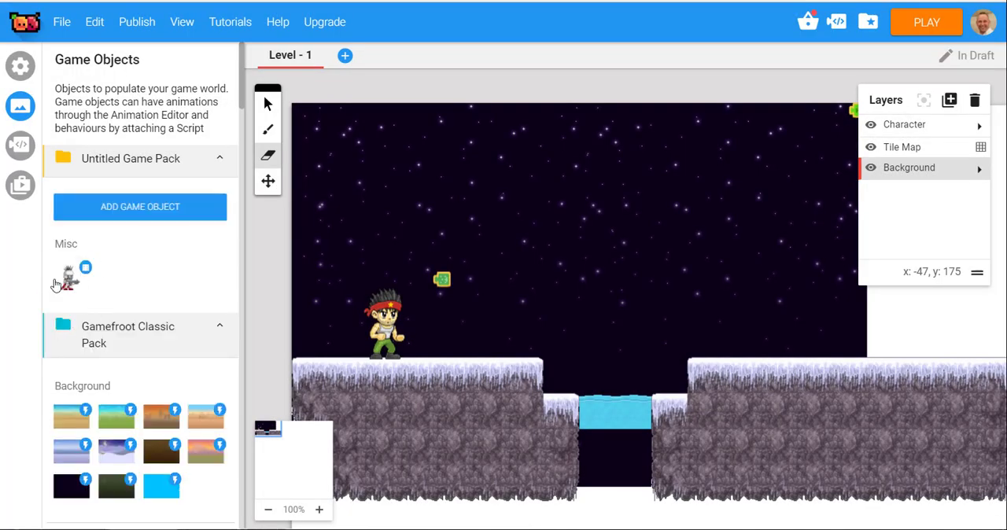
mouse_move(148, 287)
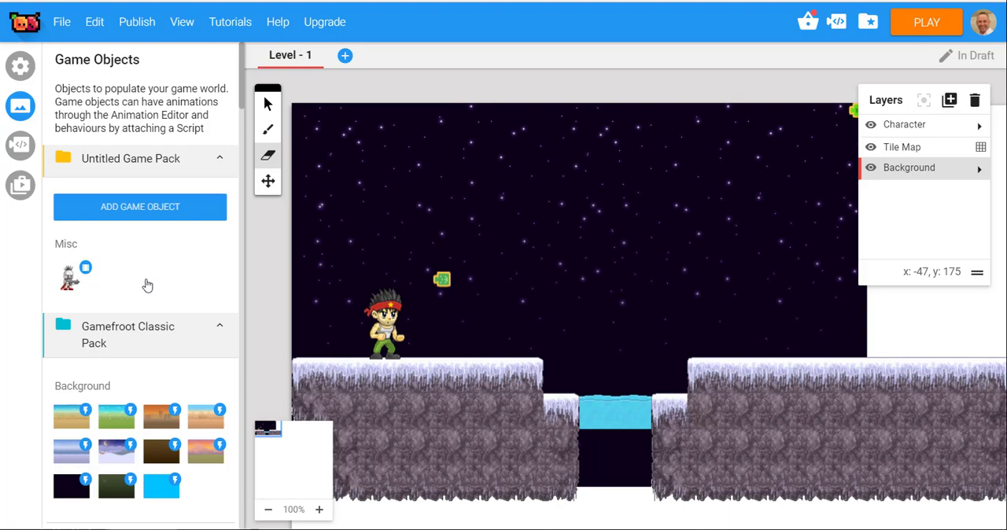
mouse_move(155, 292)
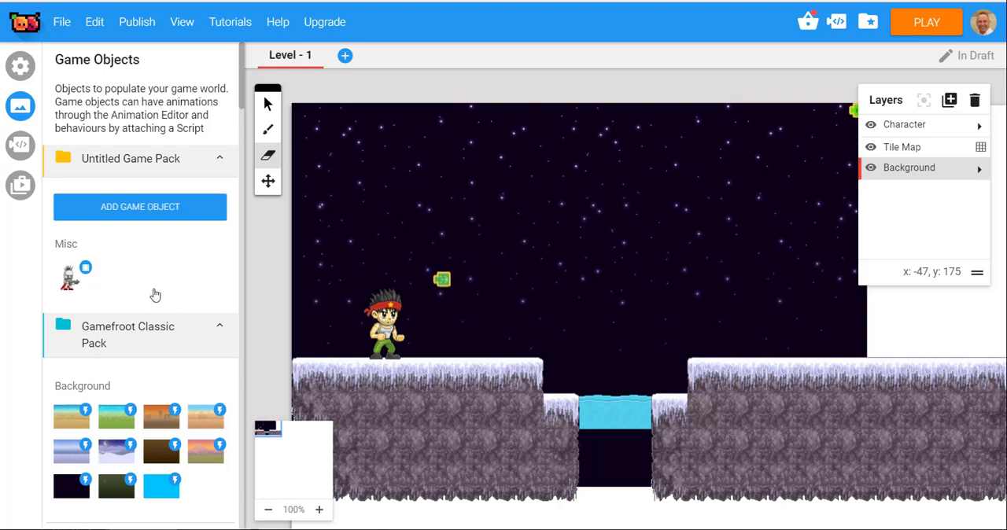
mouse_move(167, 299)
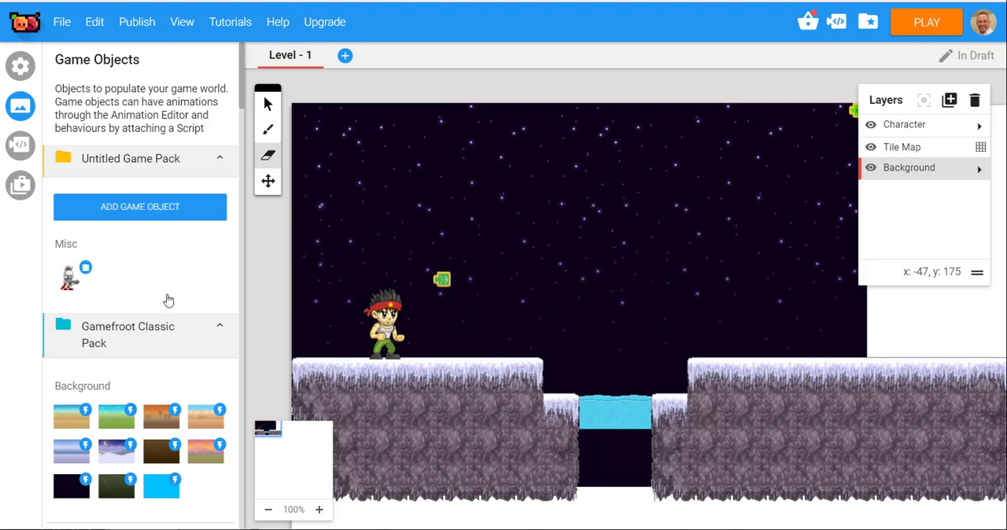
mouse_move(159, 293)
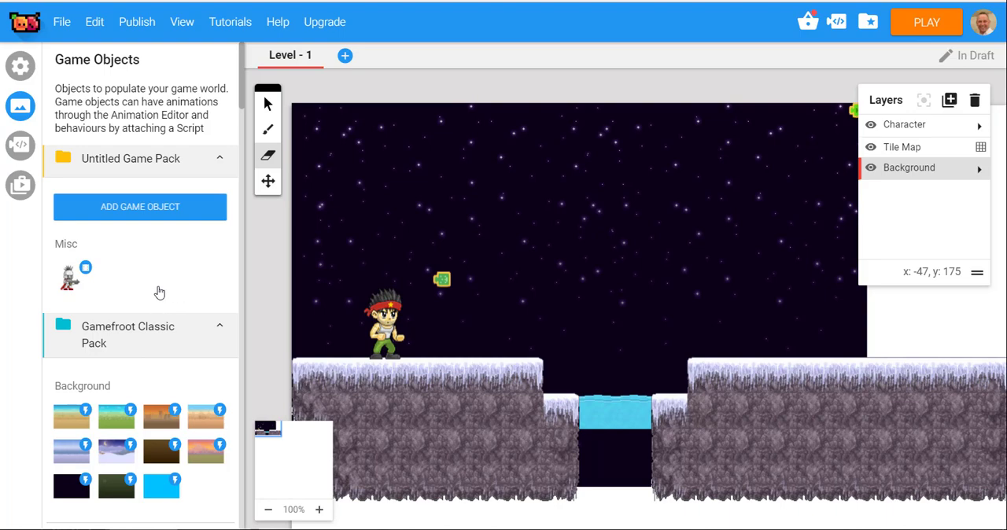
mouse_move(165, 264)
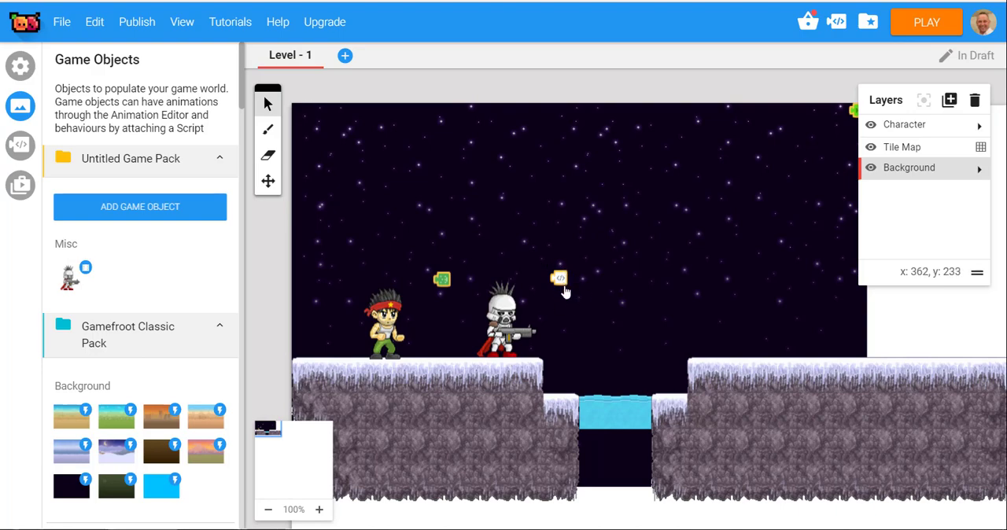
mouse_move(167, 387)
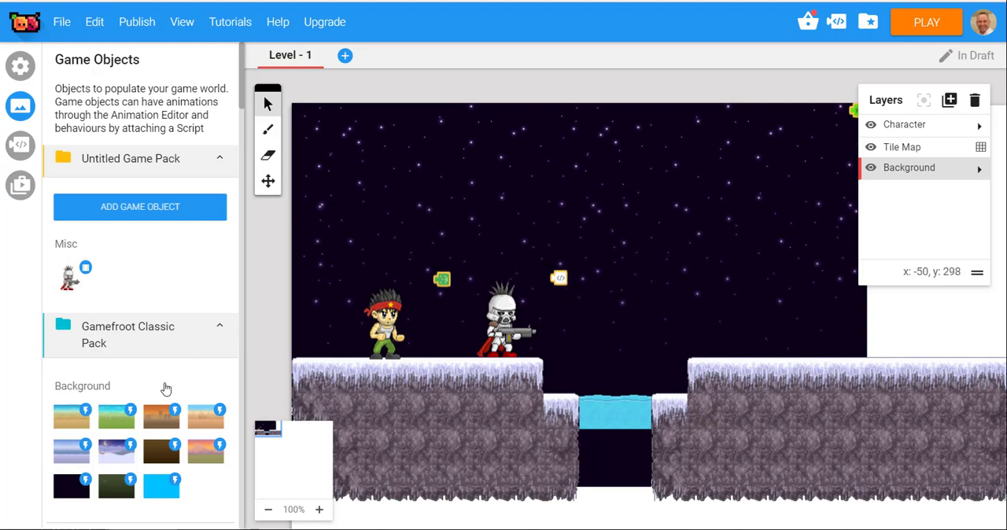
- Scroll through the Classic Pack's object categories in the Game Objects panel
scroll(down, 3)
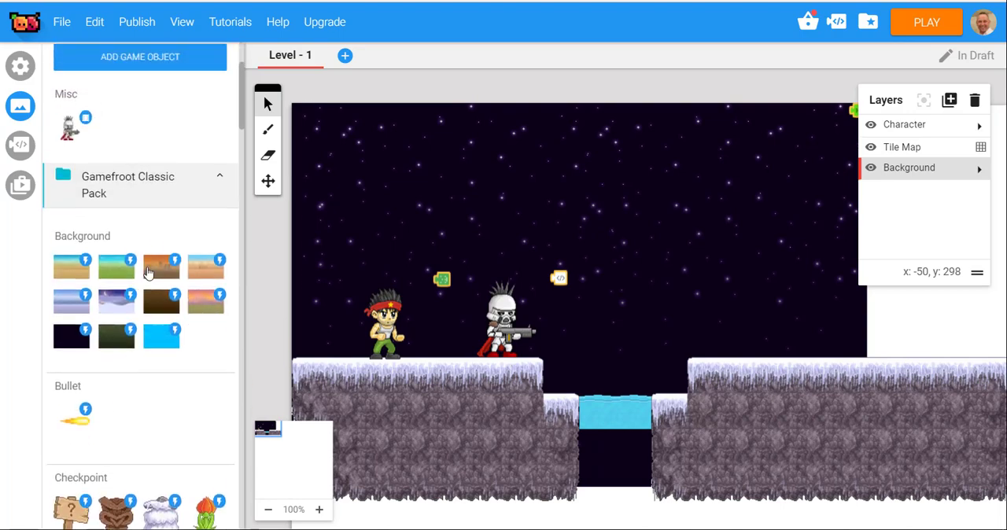
scroll(down, 3)
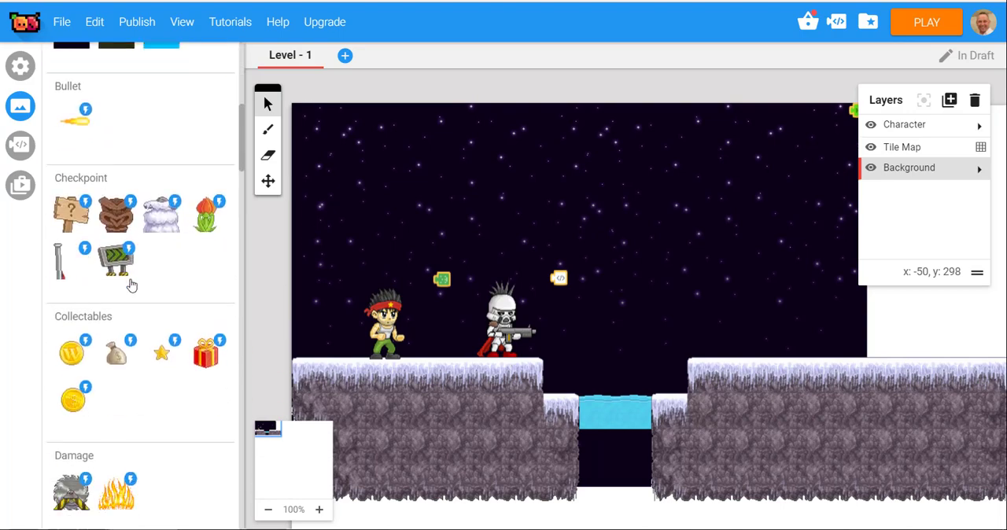
scroll(down, 3)
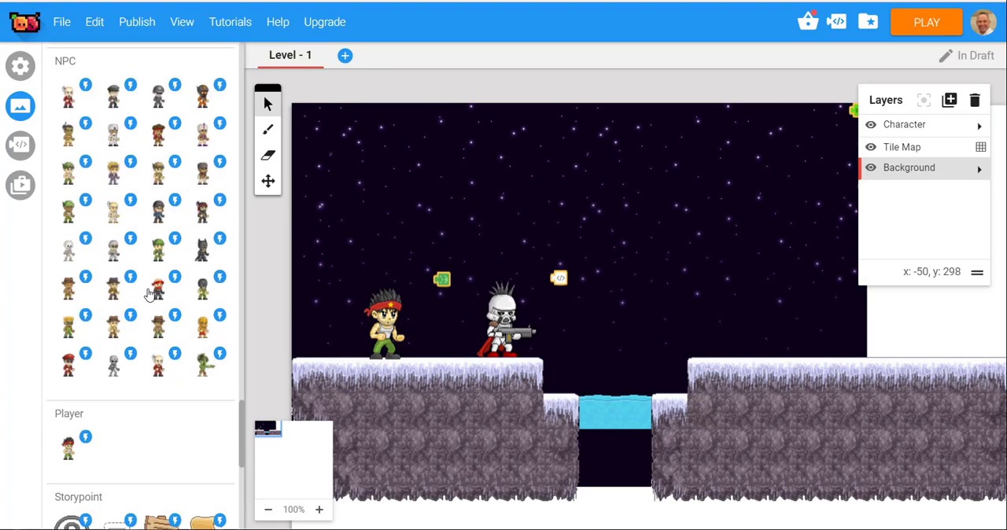
scroll(down, 3)
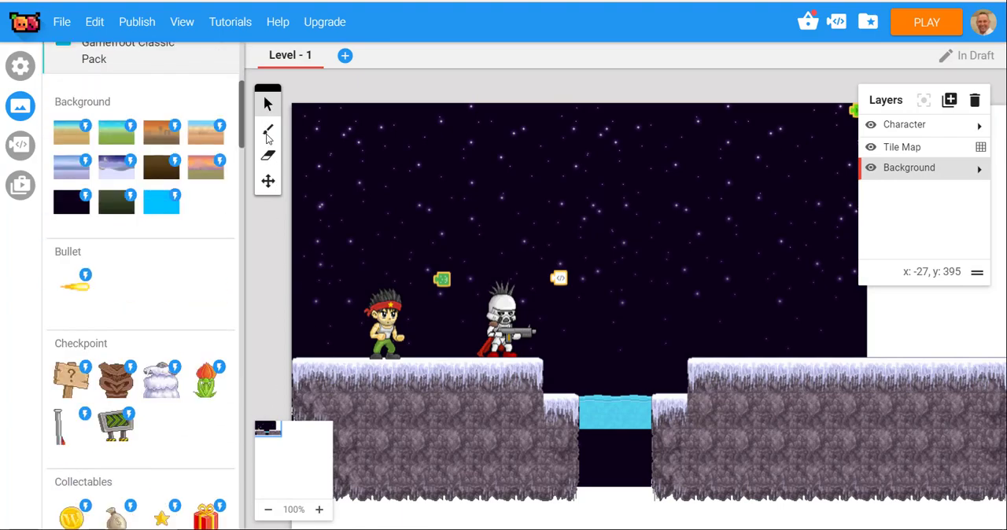
scroll(down, 3)
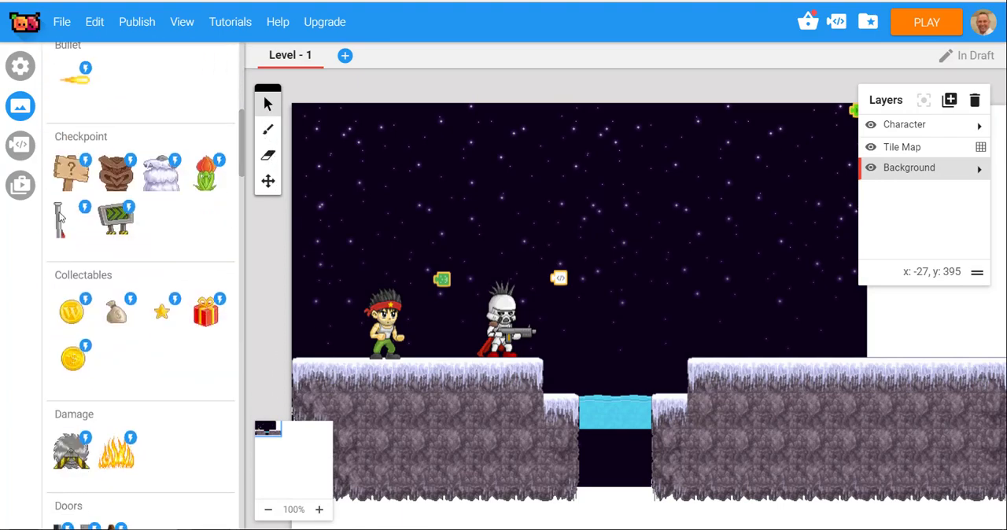
- Drop the Classic Platform AI script from the Scripts list into the level
click(19, 145)
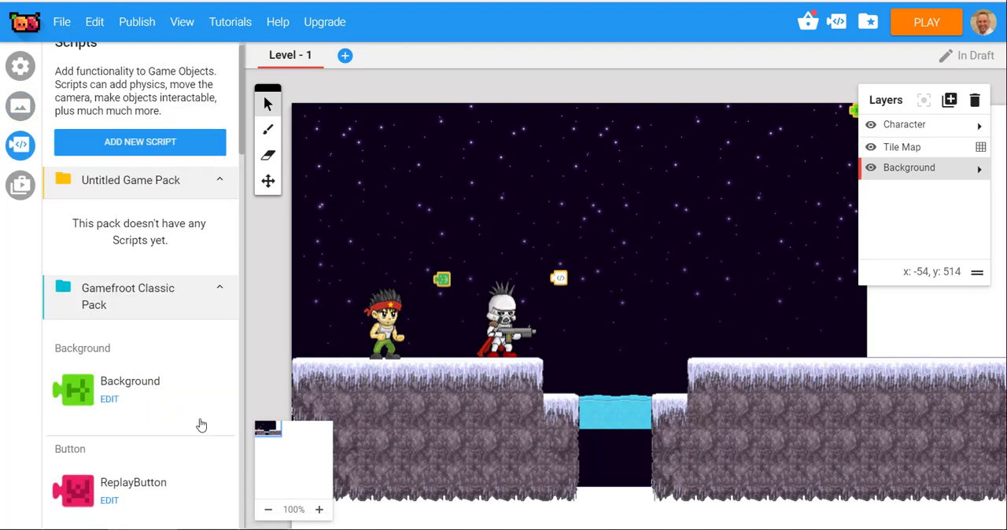
scroll(down, 3)
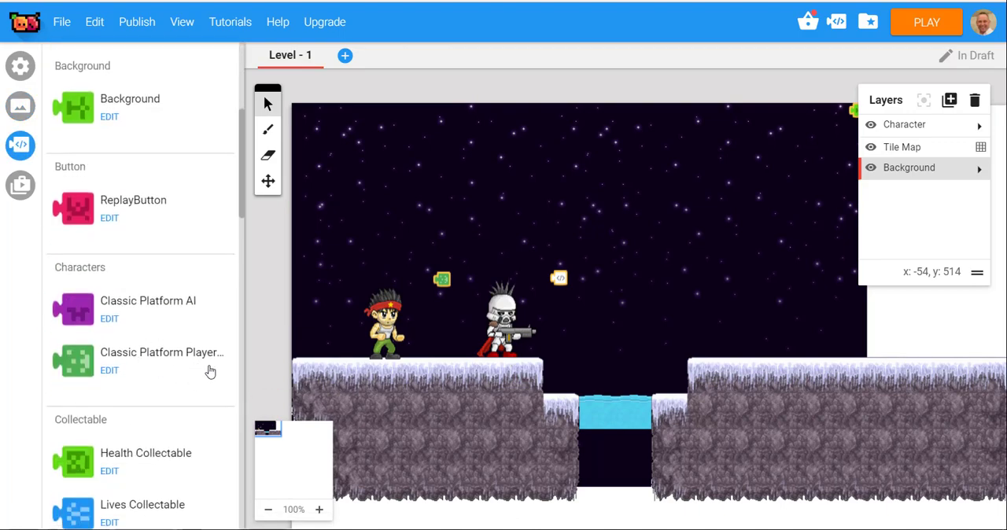
mouse_move(161, 320)
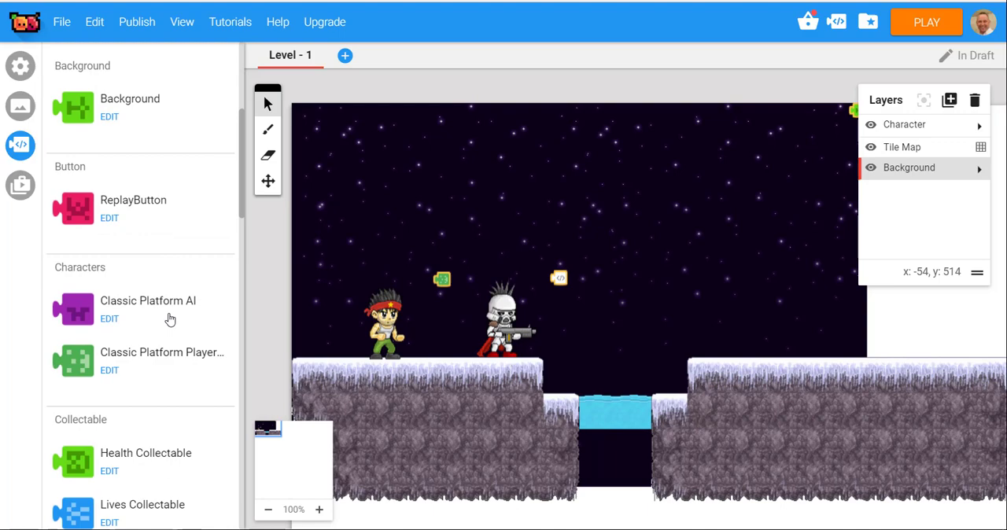
click(142, 309)
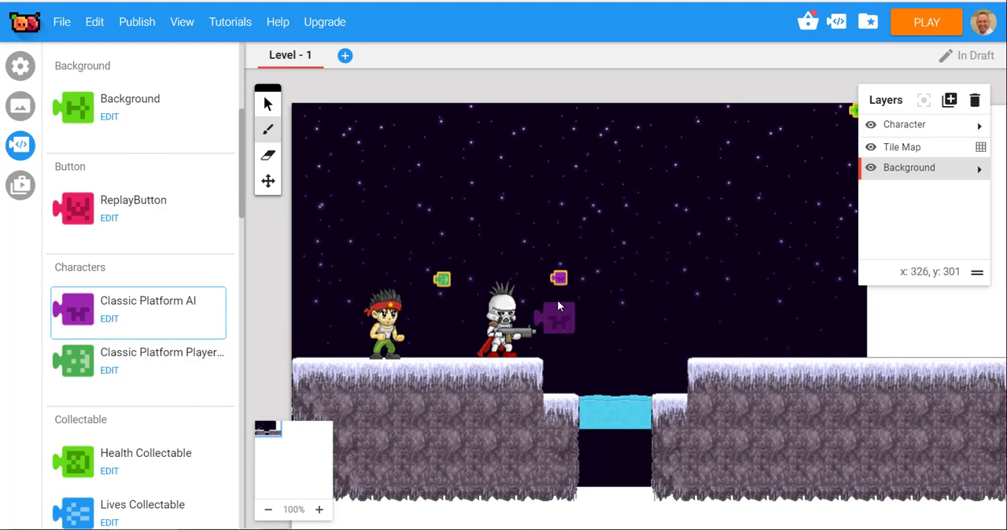
drag(554, 315, 595, 386)
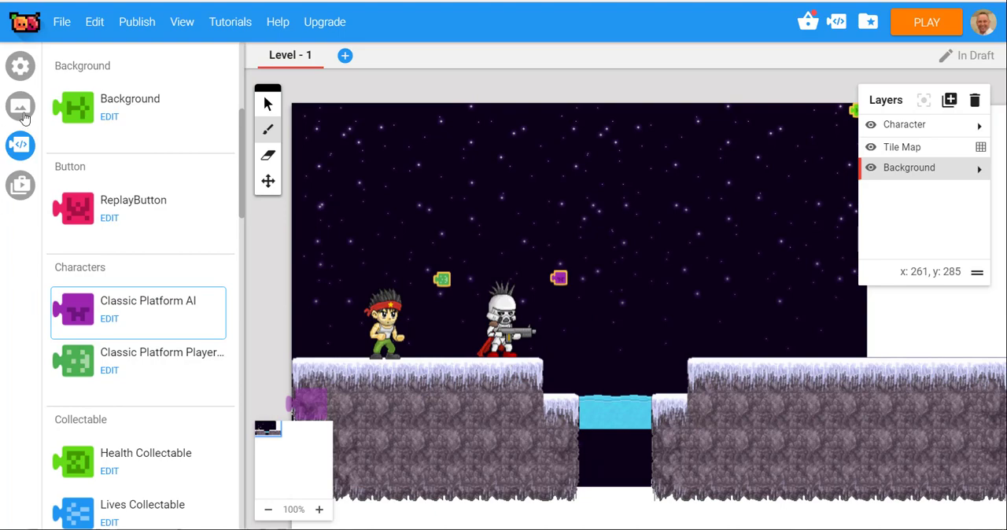
- Return to Game Objects and launch the character creator again
click(20, 107)
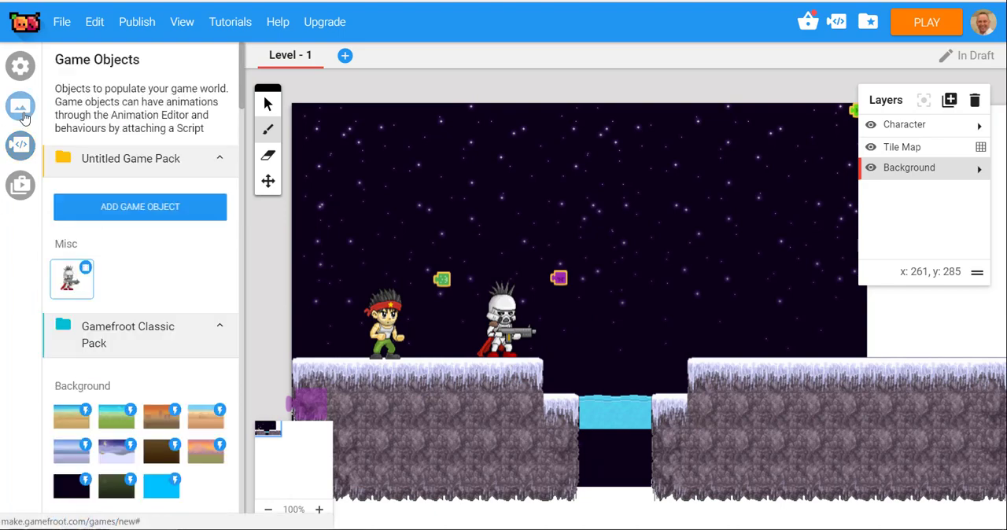
click(140, 208)
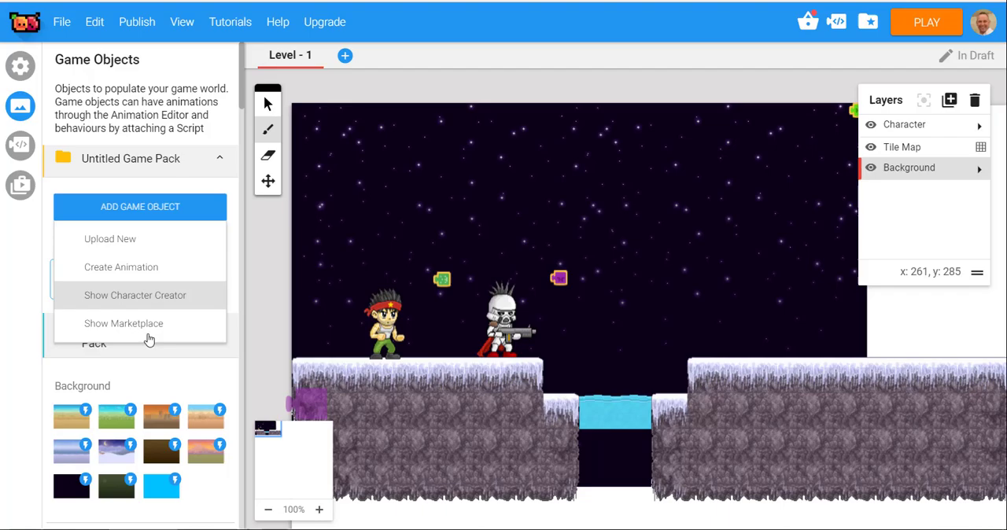
mouse_move(180, 302)
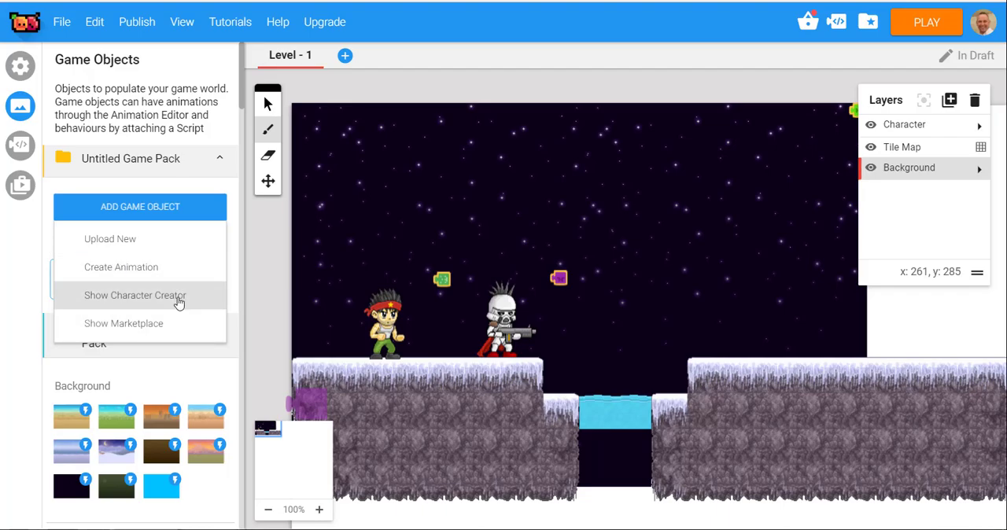
click(136, 296)
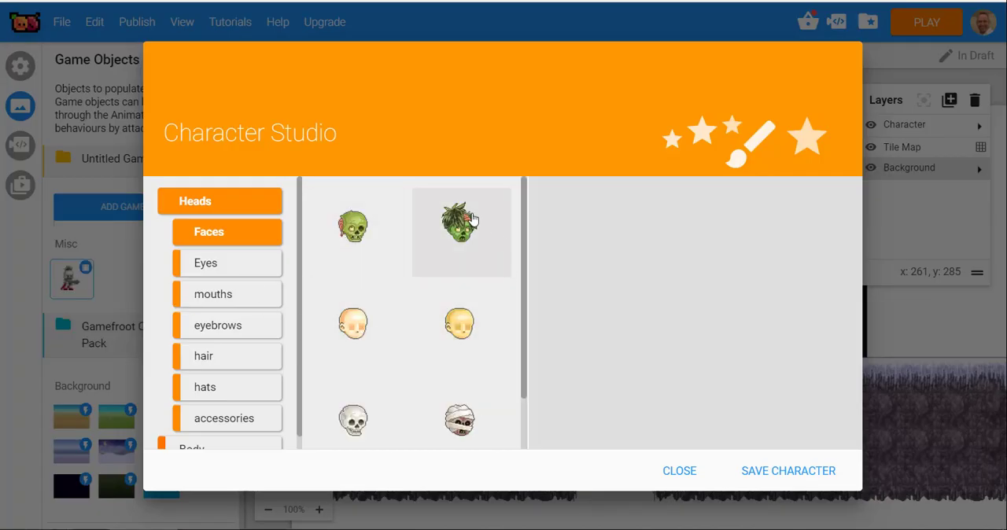
- Give the character a green zombie face and a red beret after trying the straw hat
click(459, 229)
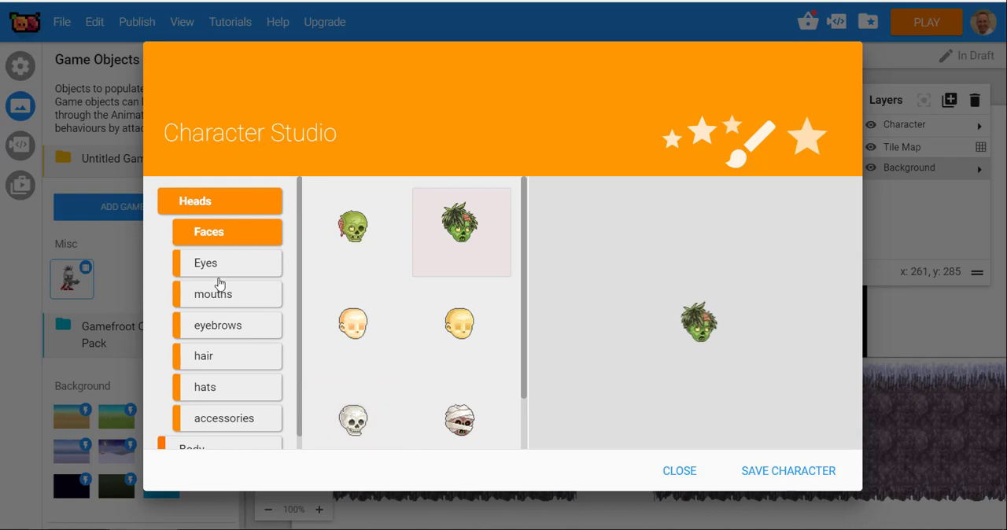
mouse_move(217, 349)
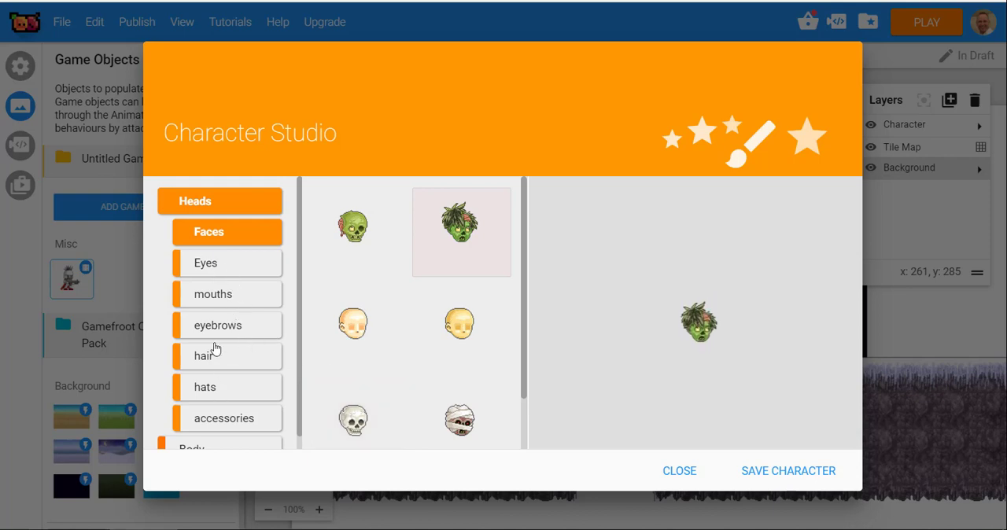
click(227, 356)
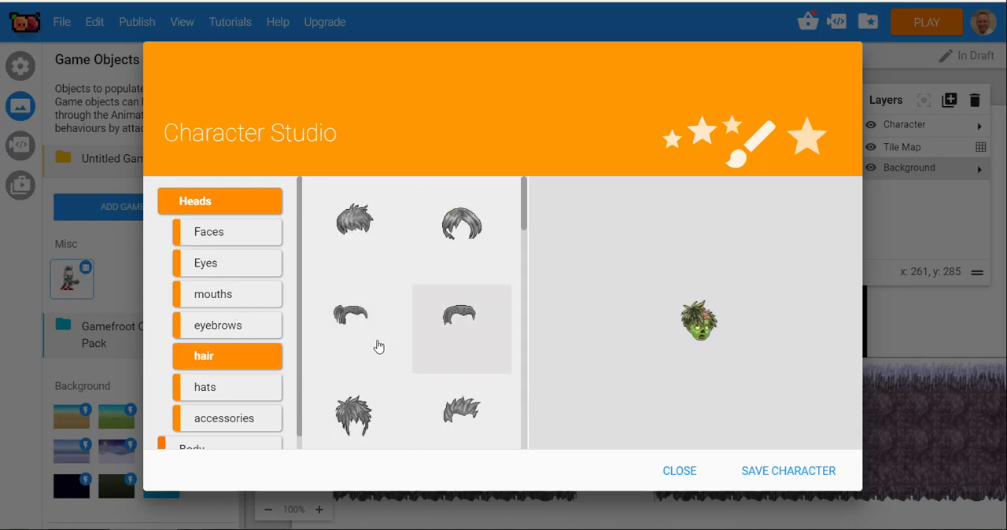
click(226, 387)
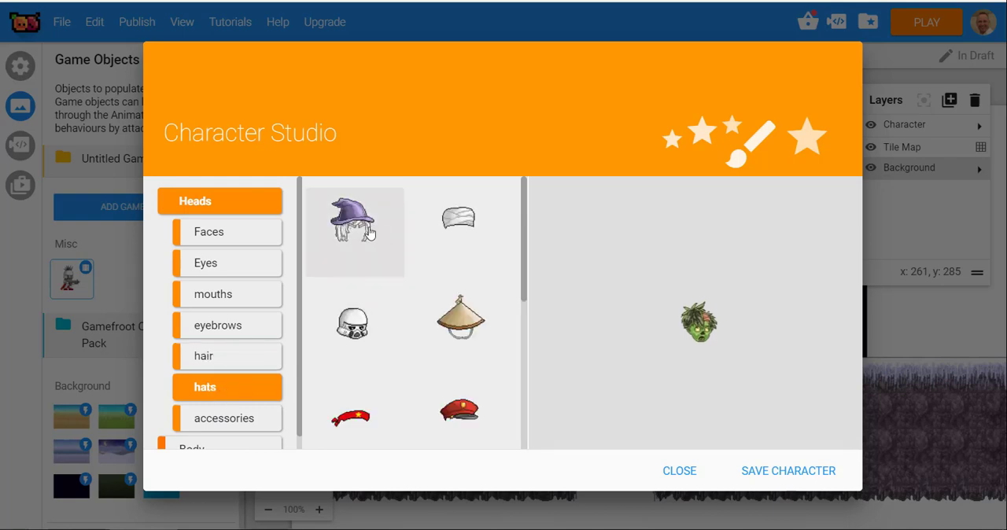
click(459, 329)
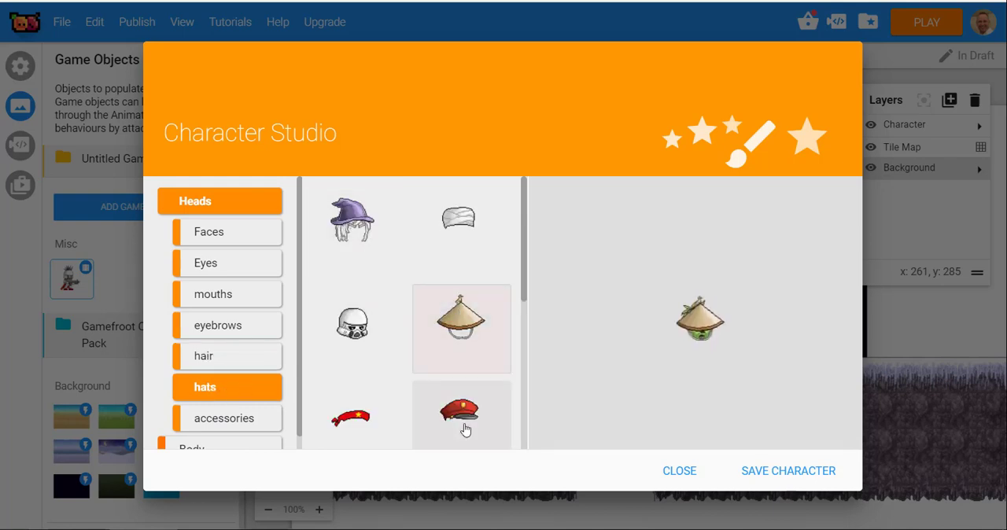
click(461, 419)
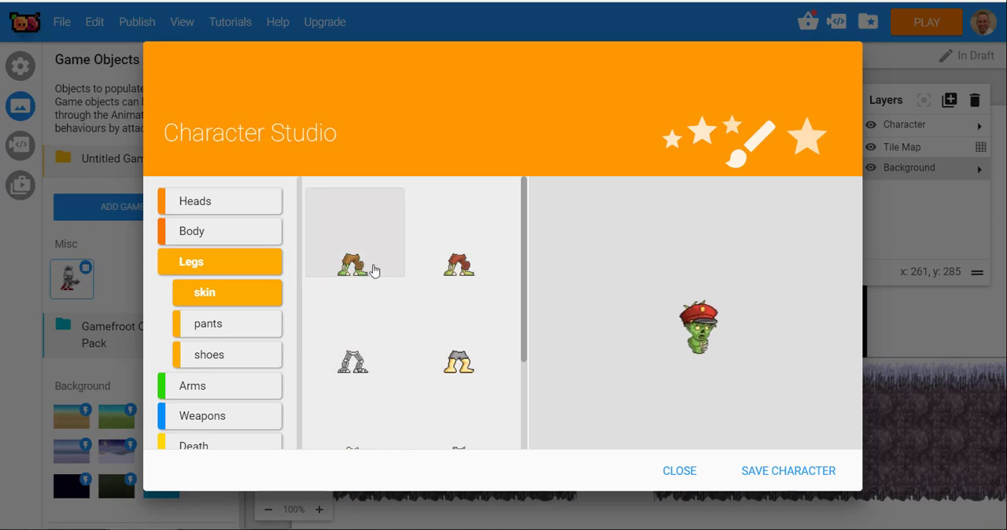
- Add legs and arms to the zombie, then save the character
click(356, 259)
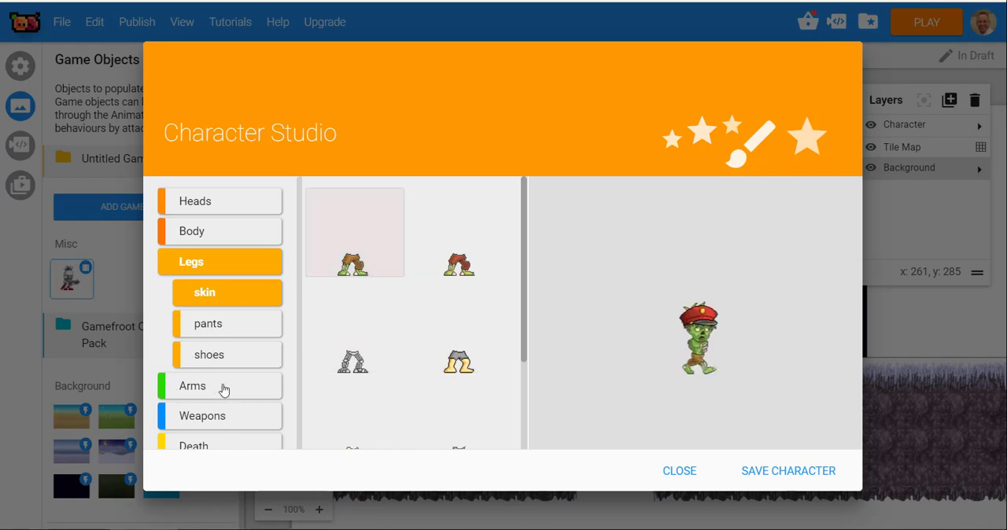
click(220, 386)
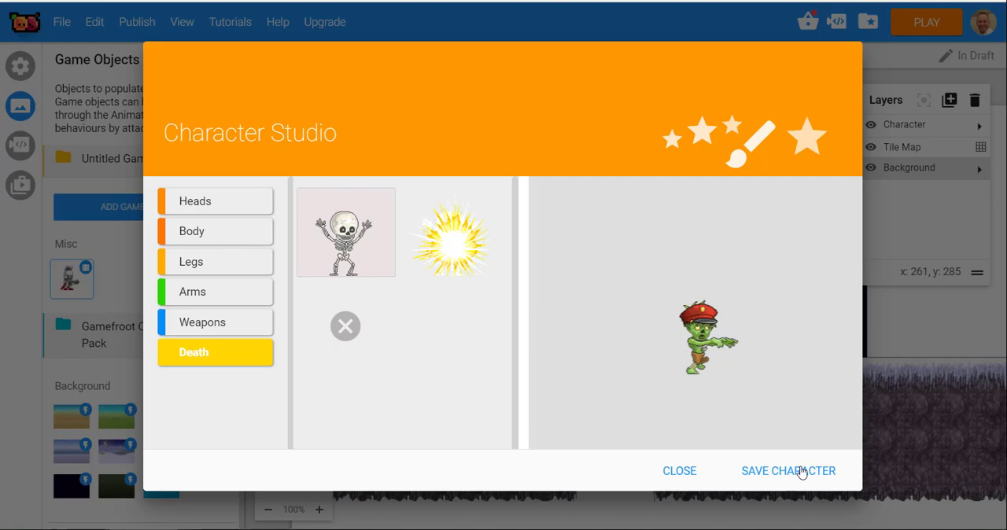
click(788, 472)
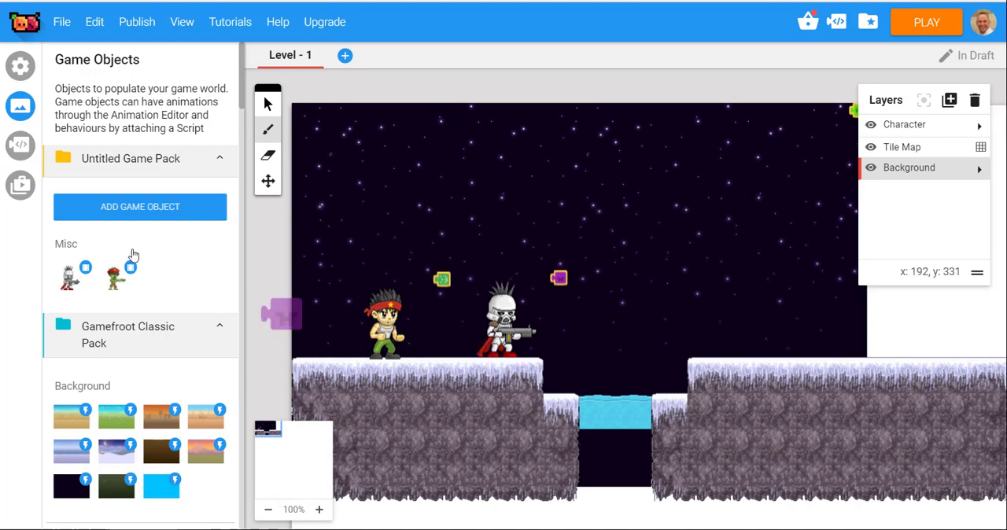
mouse_move(67, 280)
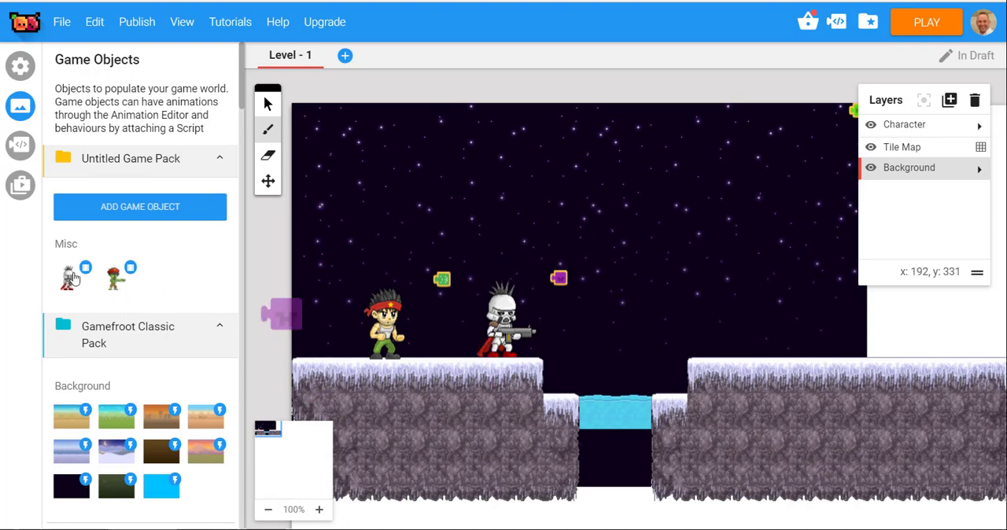
mouse_move(157, 308)
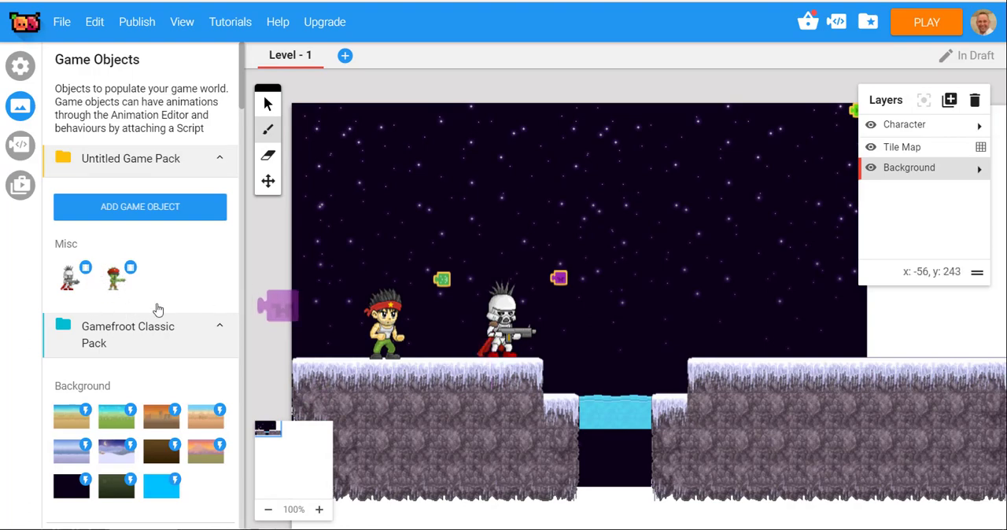
mouse_move(151, 272)
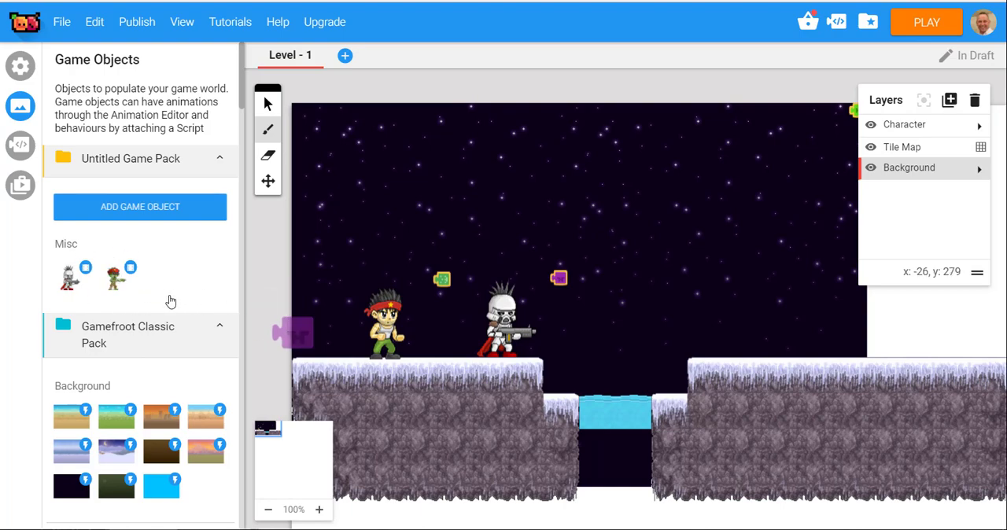
- Bring up the Add Game Object choices again for the two-character pack
click(140, 208)
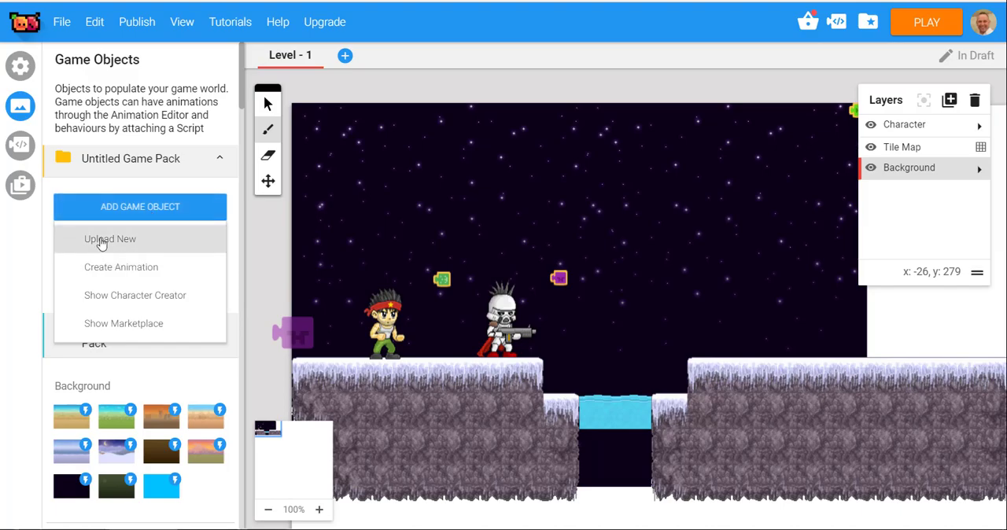
- Bring up the Upload Game Objects dialog and dismiss it with Done, adding no files
click(110, 240)
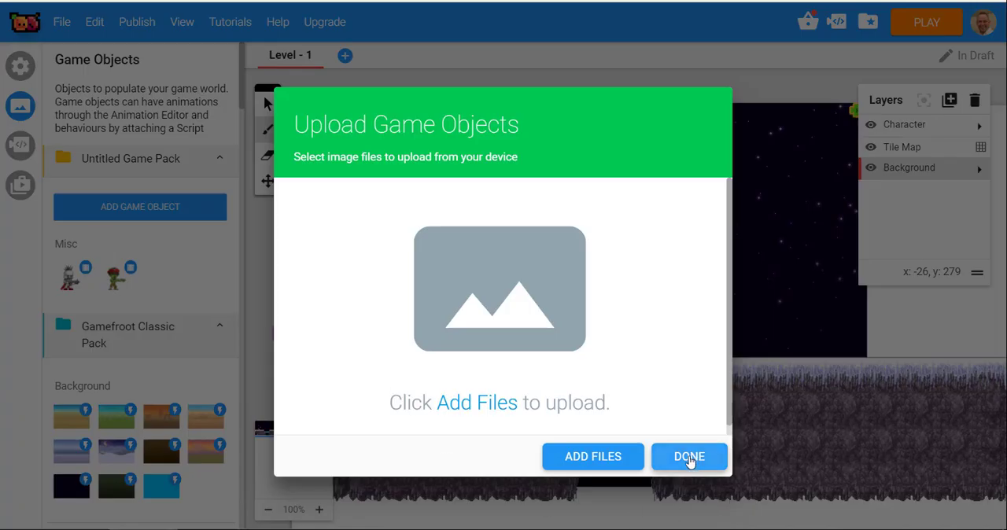
click(690, 456)
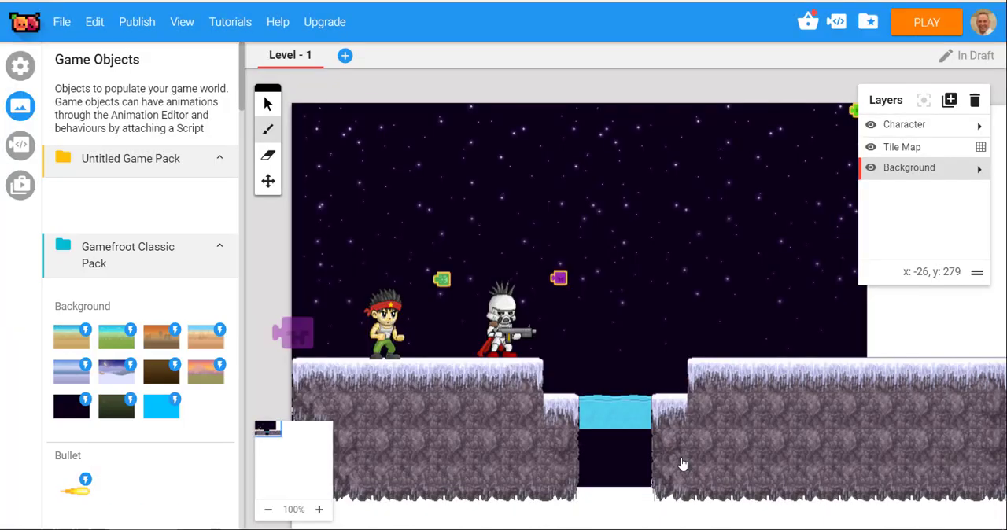
click(129, 159)
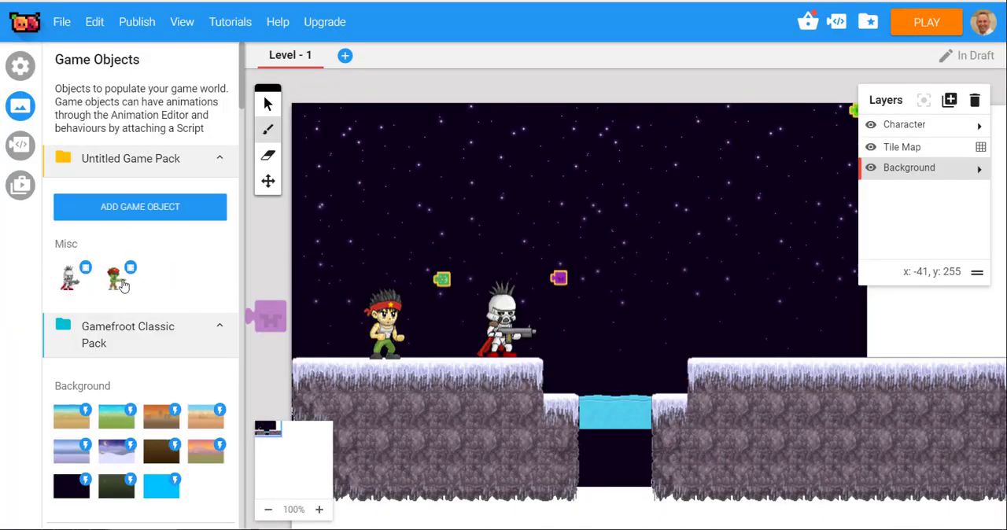
mouse_move(132, 297)
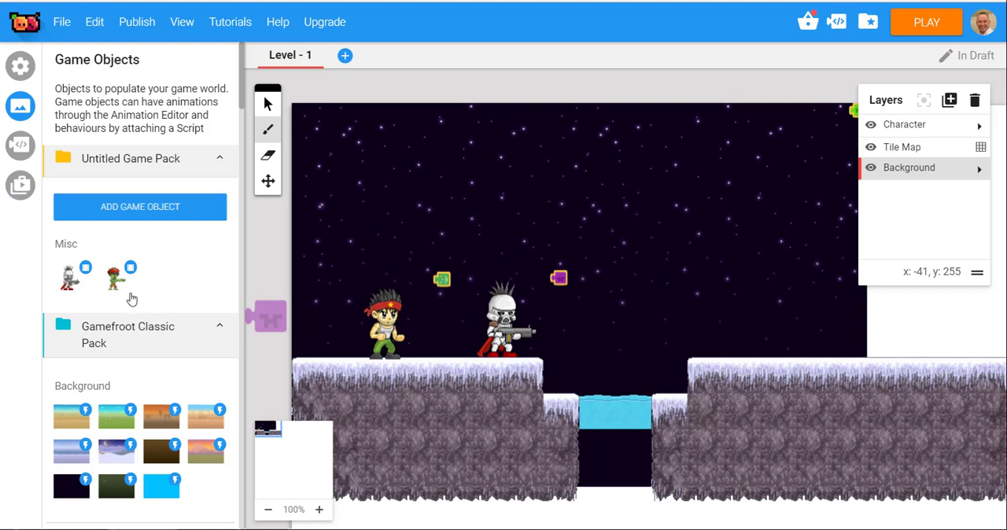
mouse_move(142, 297)
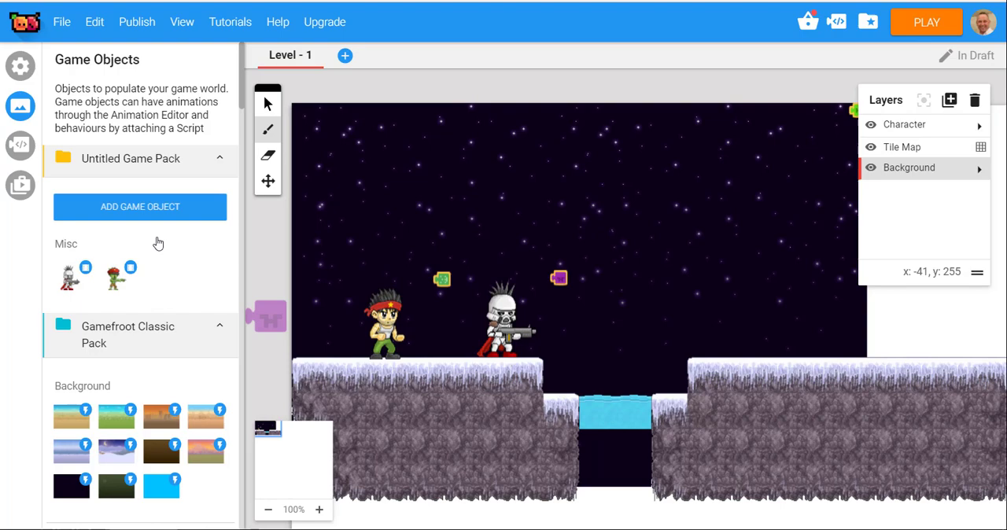
mouse_move(151, 221)
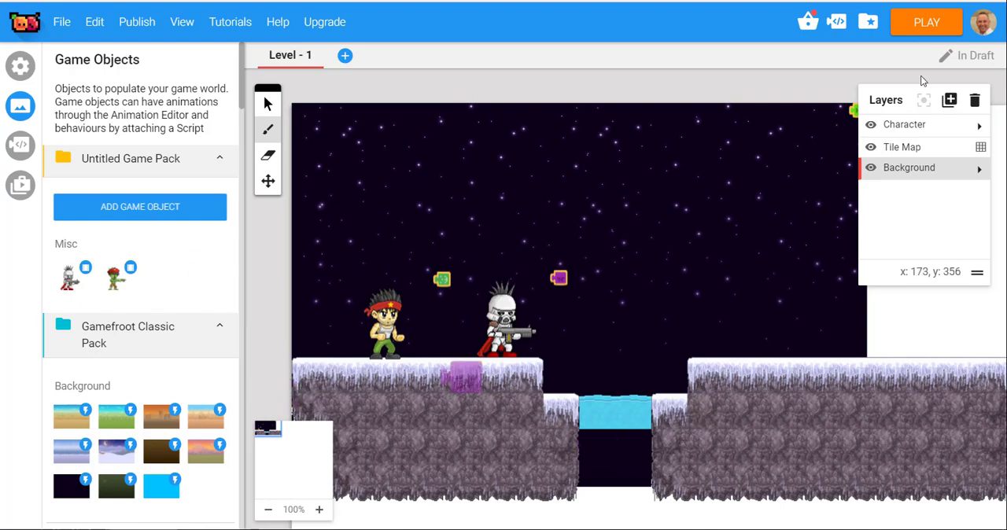
- Run the level preview to test the hero alongside the stormtrooper NPC
click(926, 22)
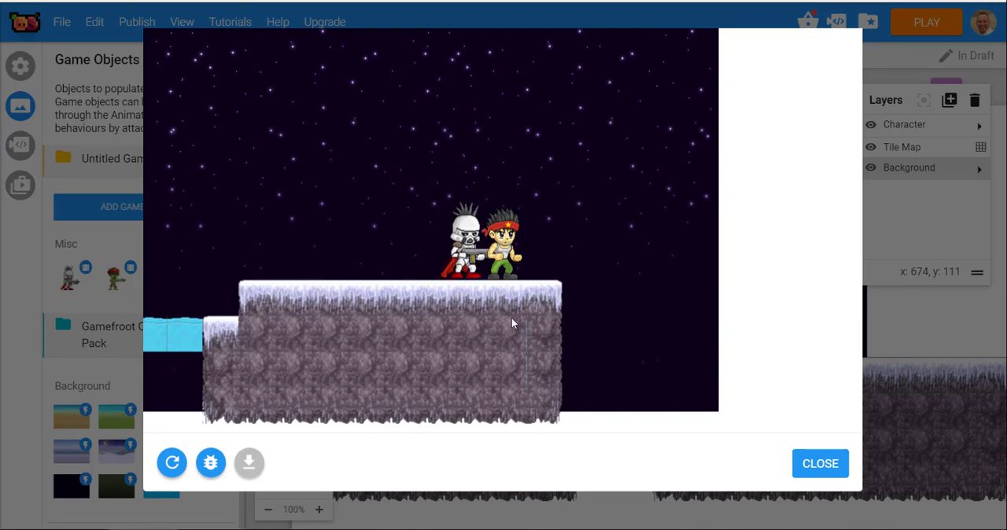
mouse_move(554, 361)
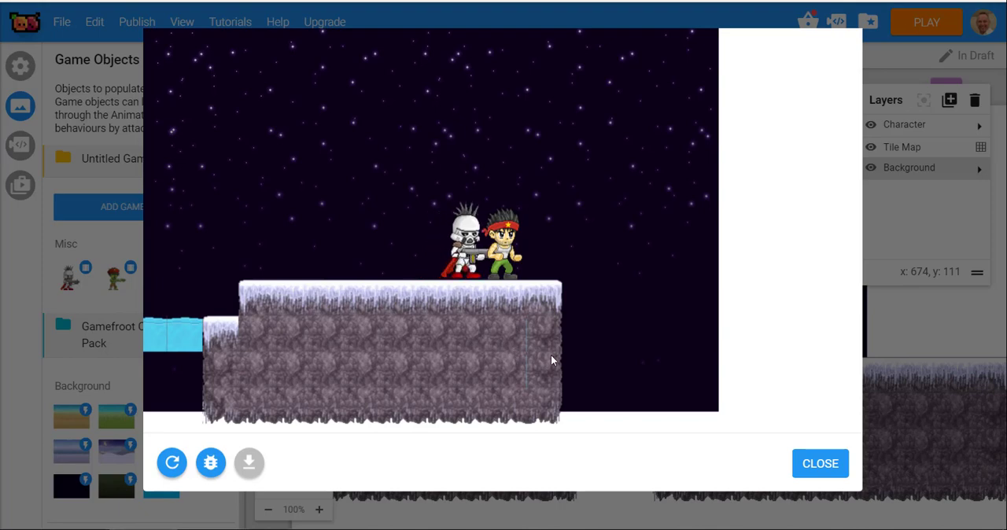
mouse_move(577, 406)
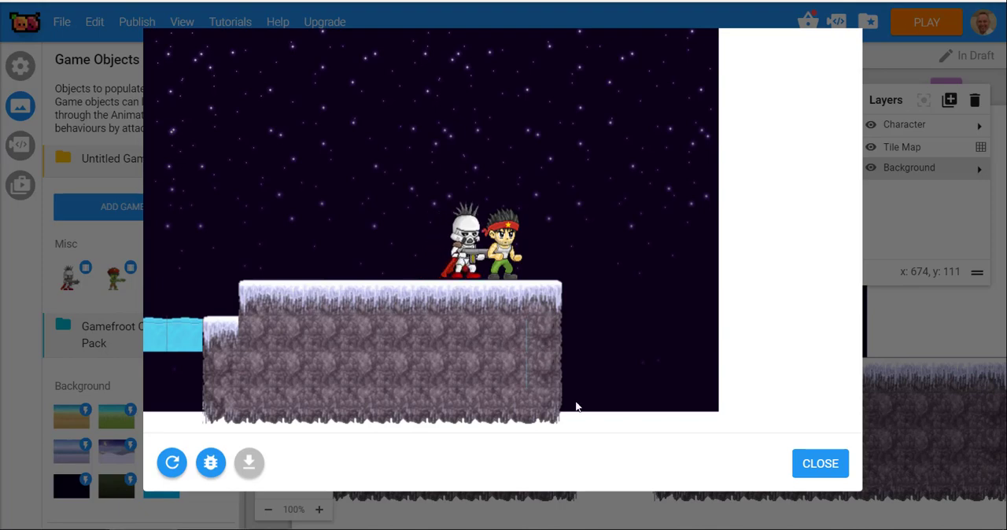